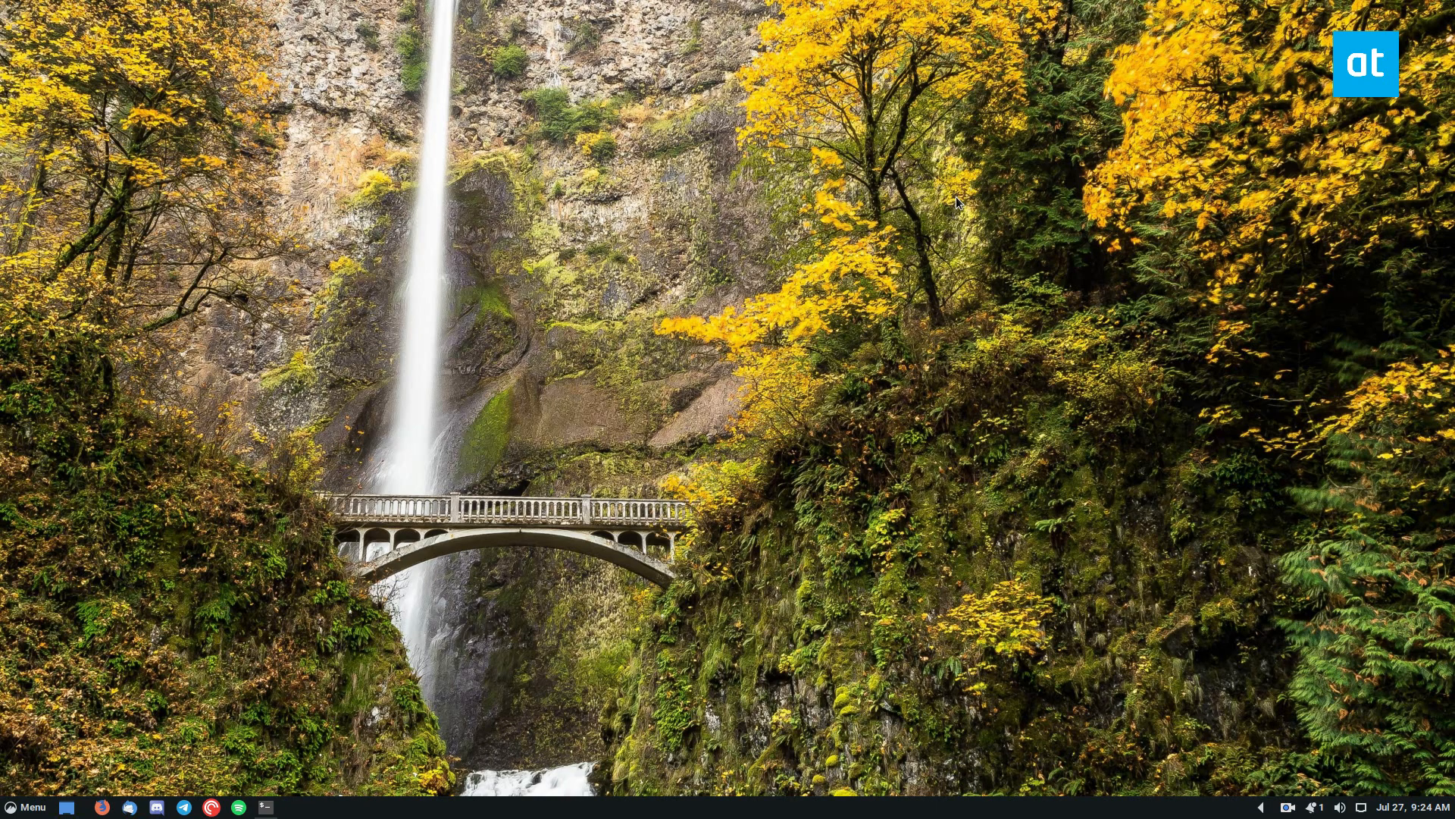
mouse_move(271, 807)
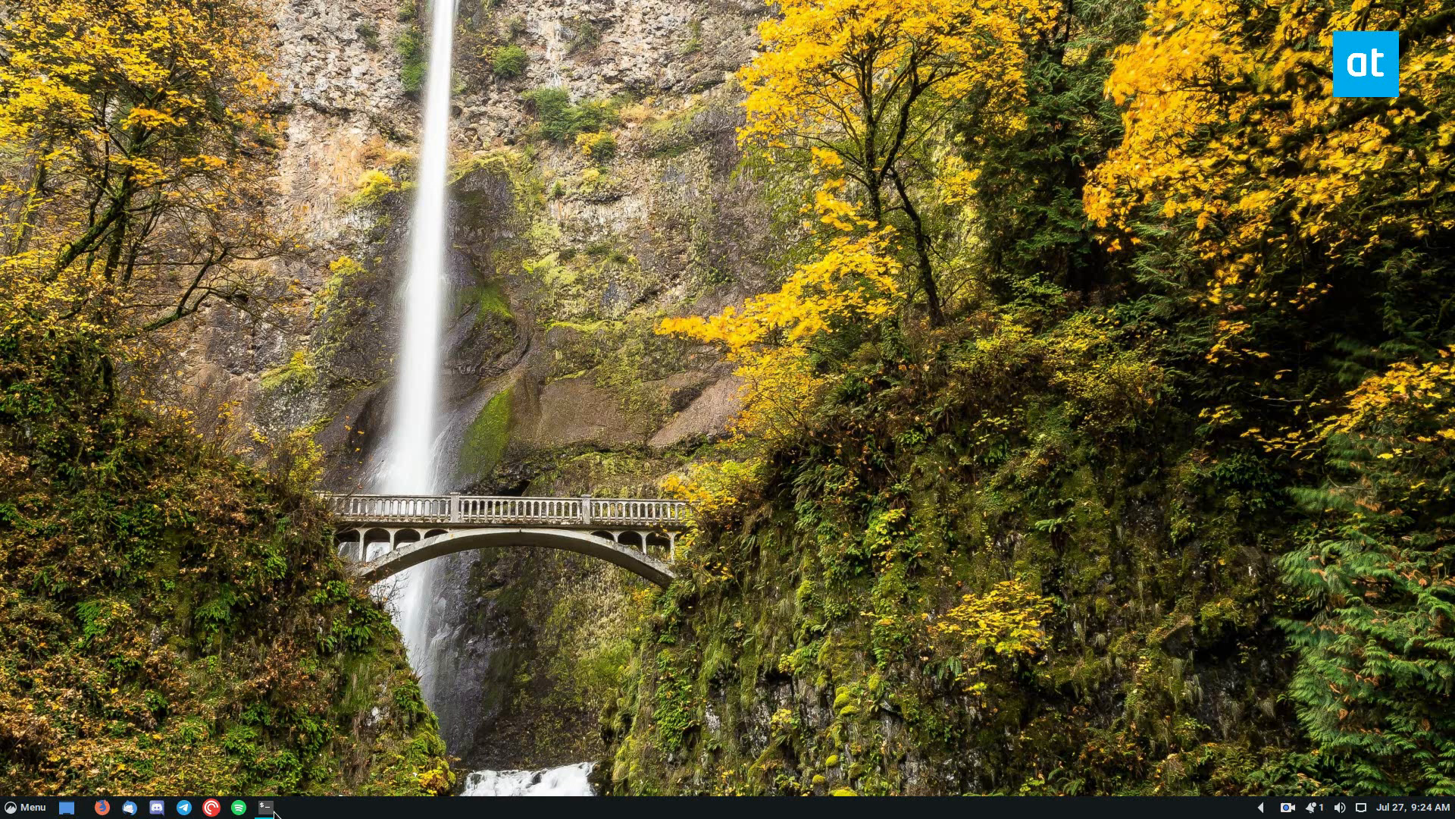
Step: Start a Terminal and compose the command 'sudo dnf install nestopia'
left_click(267, 807)
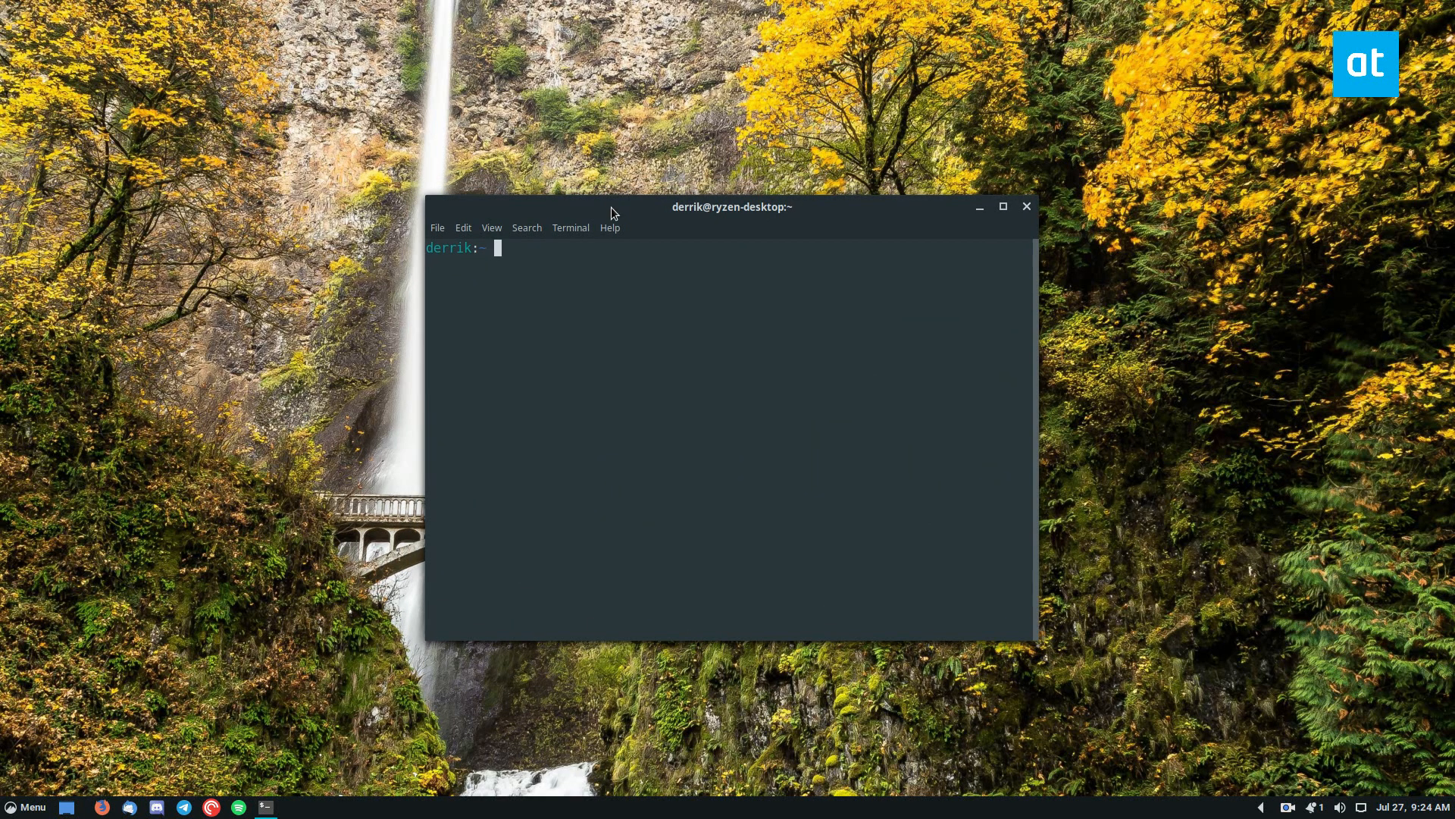
mouse_move(636, 211)
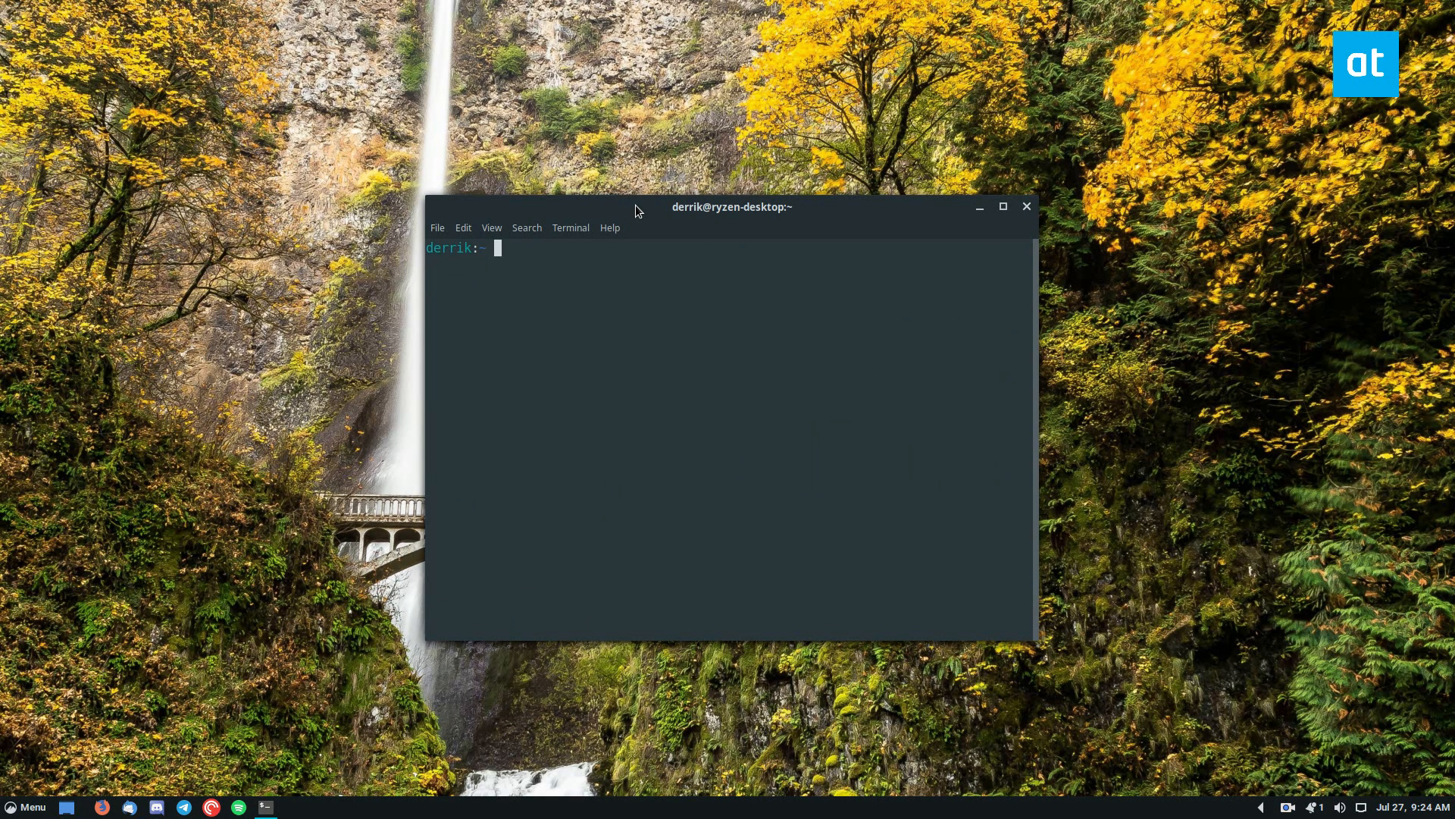
type("sudo")
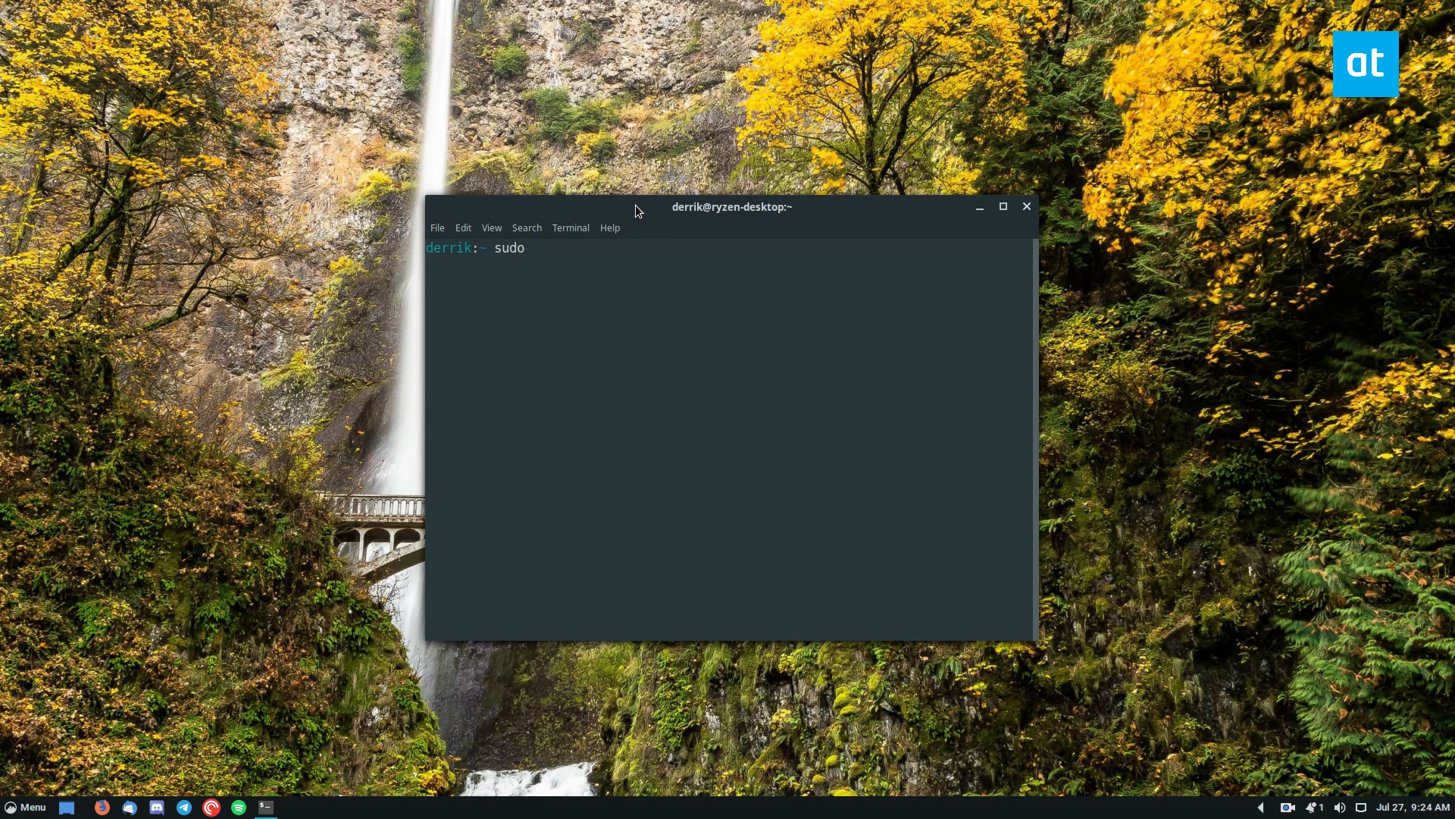
type("dnf install n")
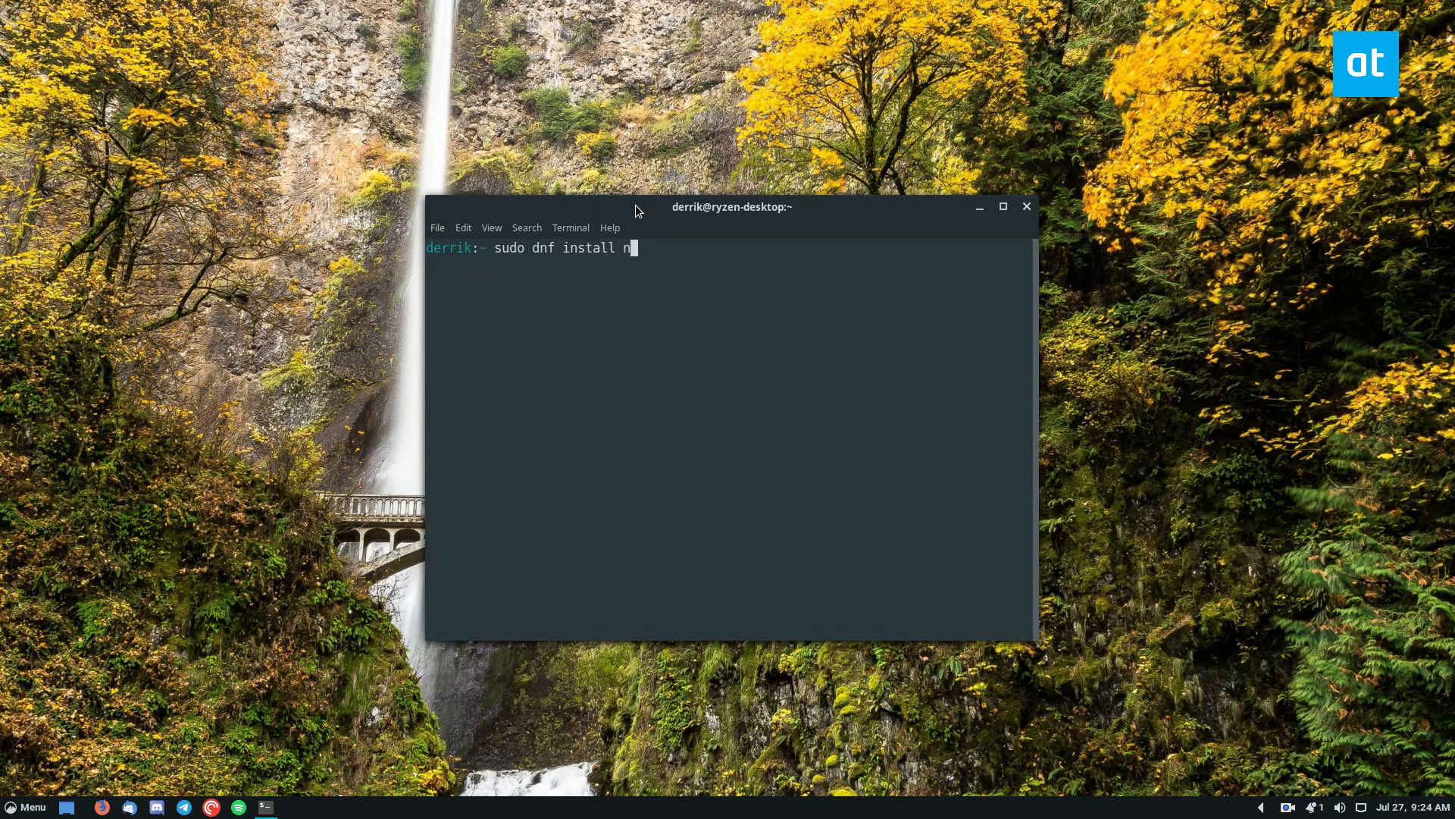
type("estopia")
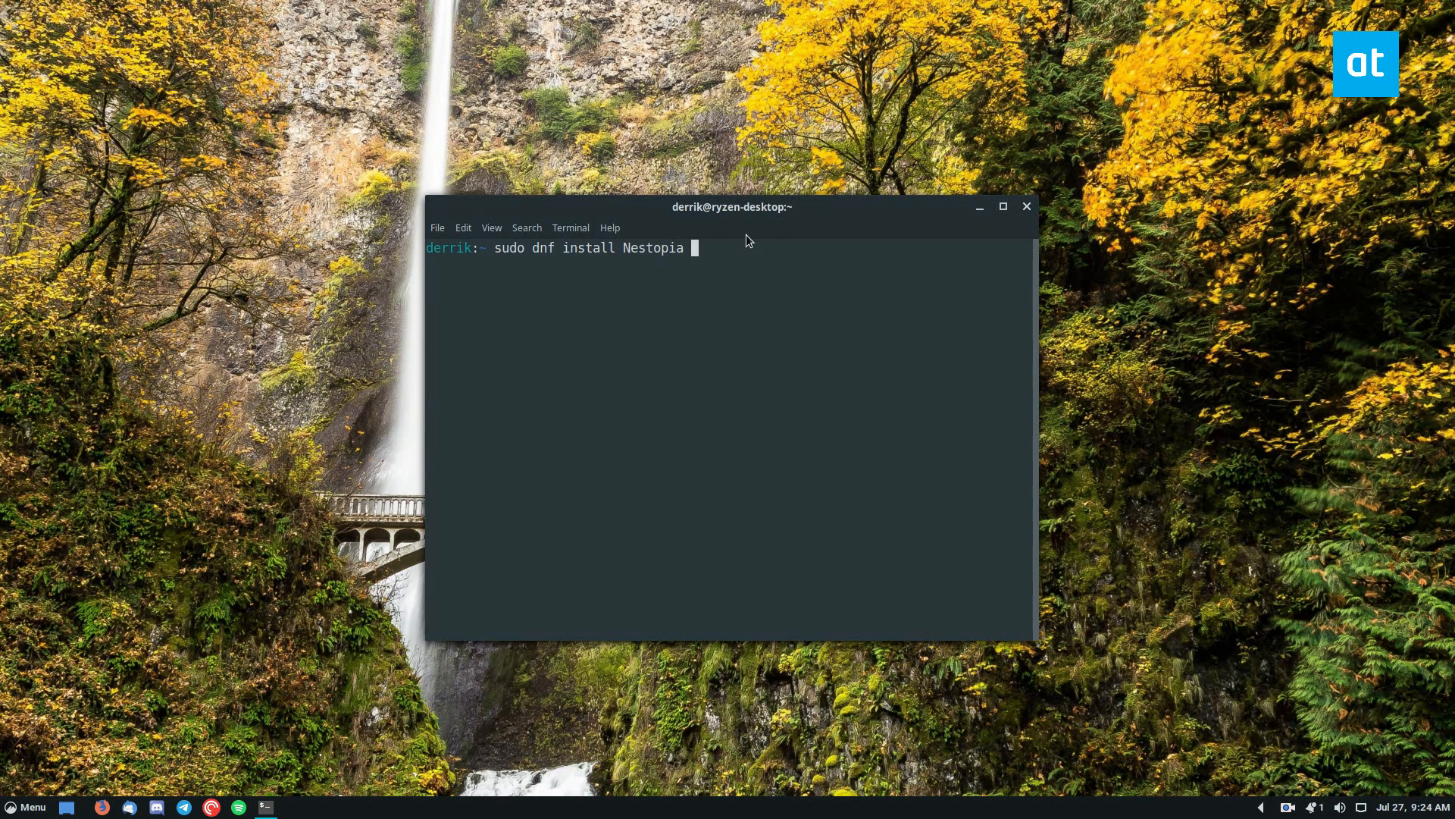
Step: Replace it with 'flatpak search nestopia' and run the search
type("flatpak search nestop")
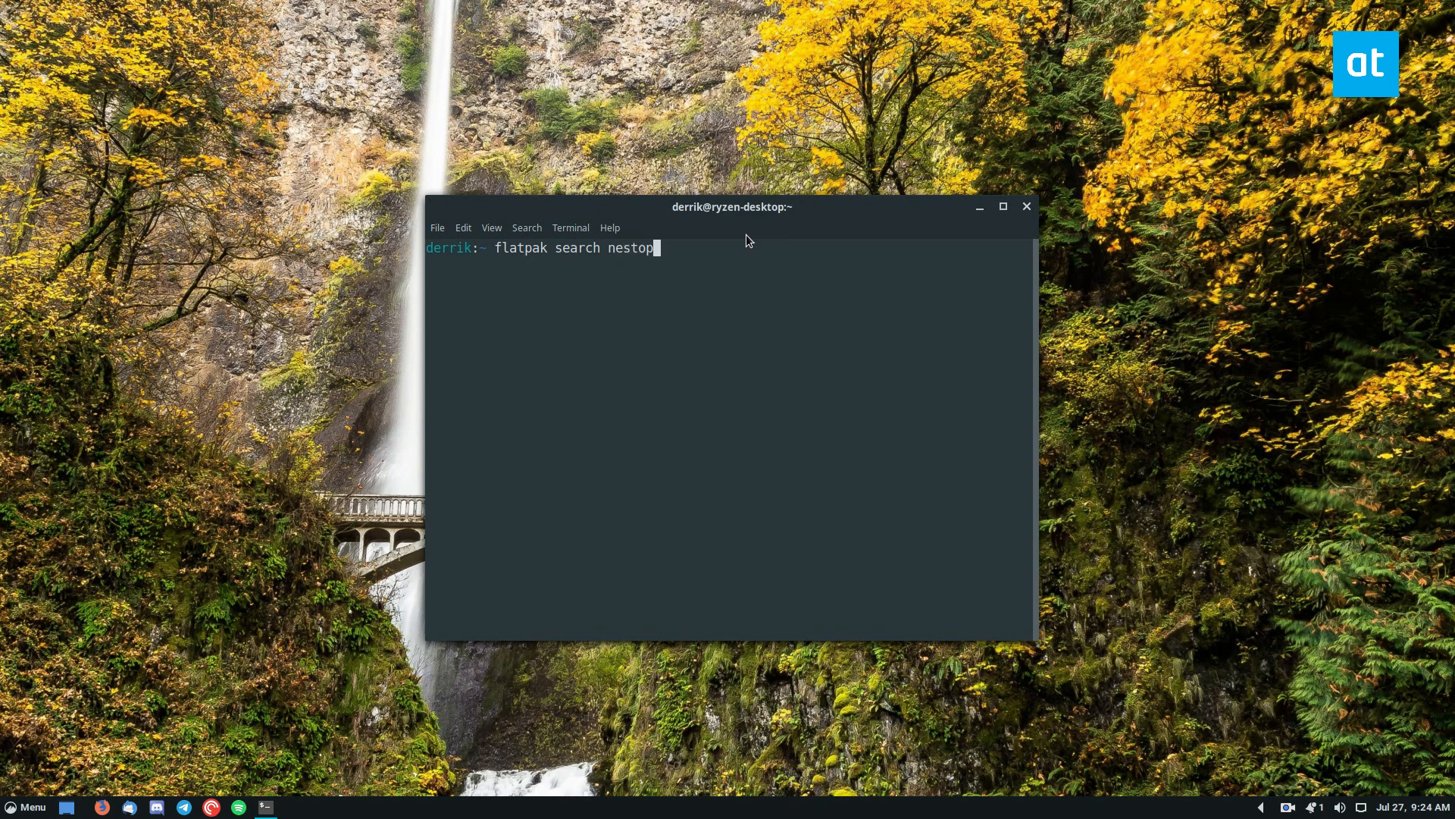
type("ia")
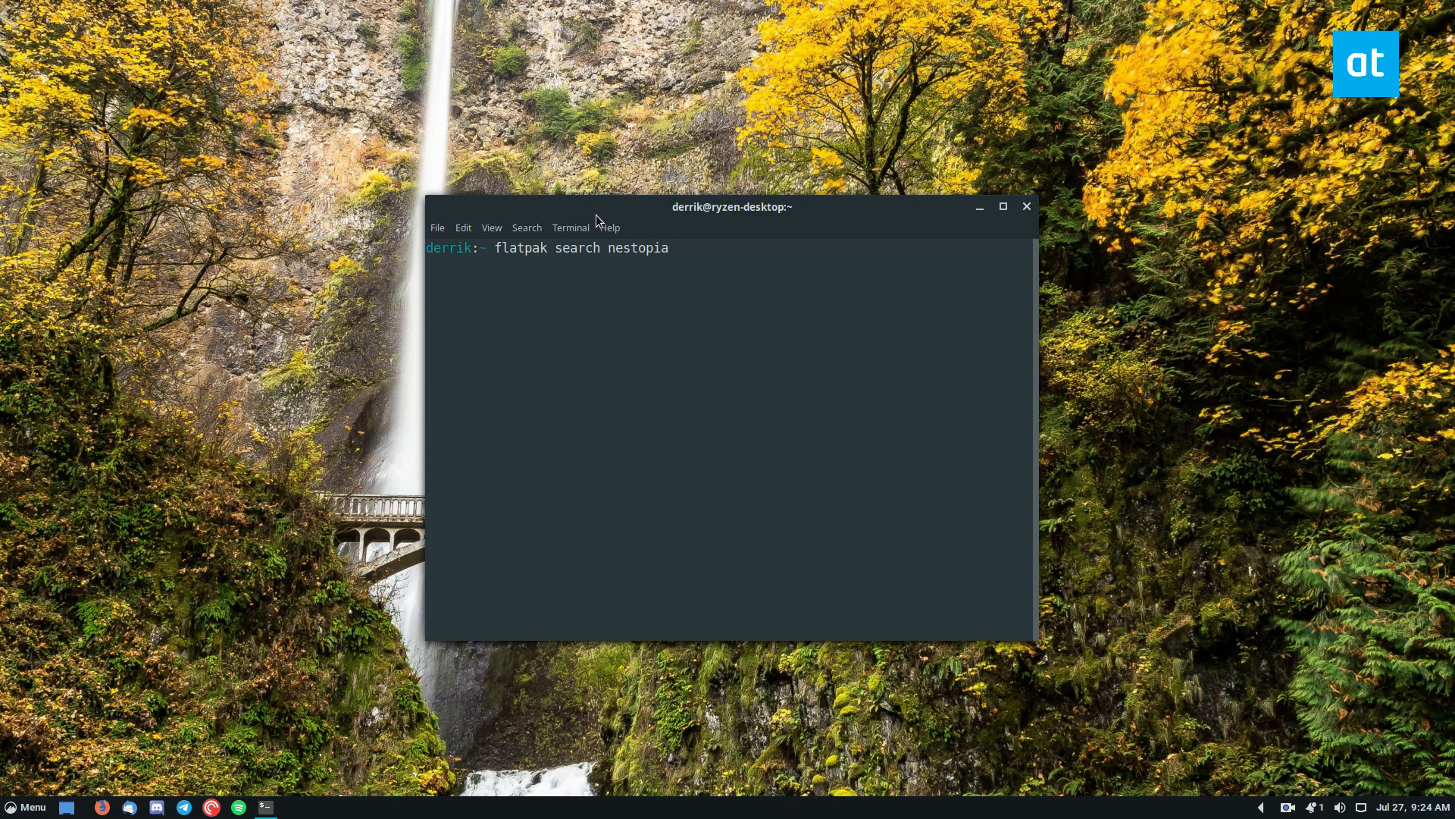
key("Return")
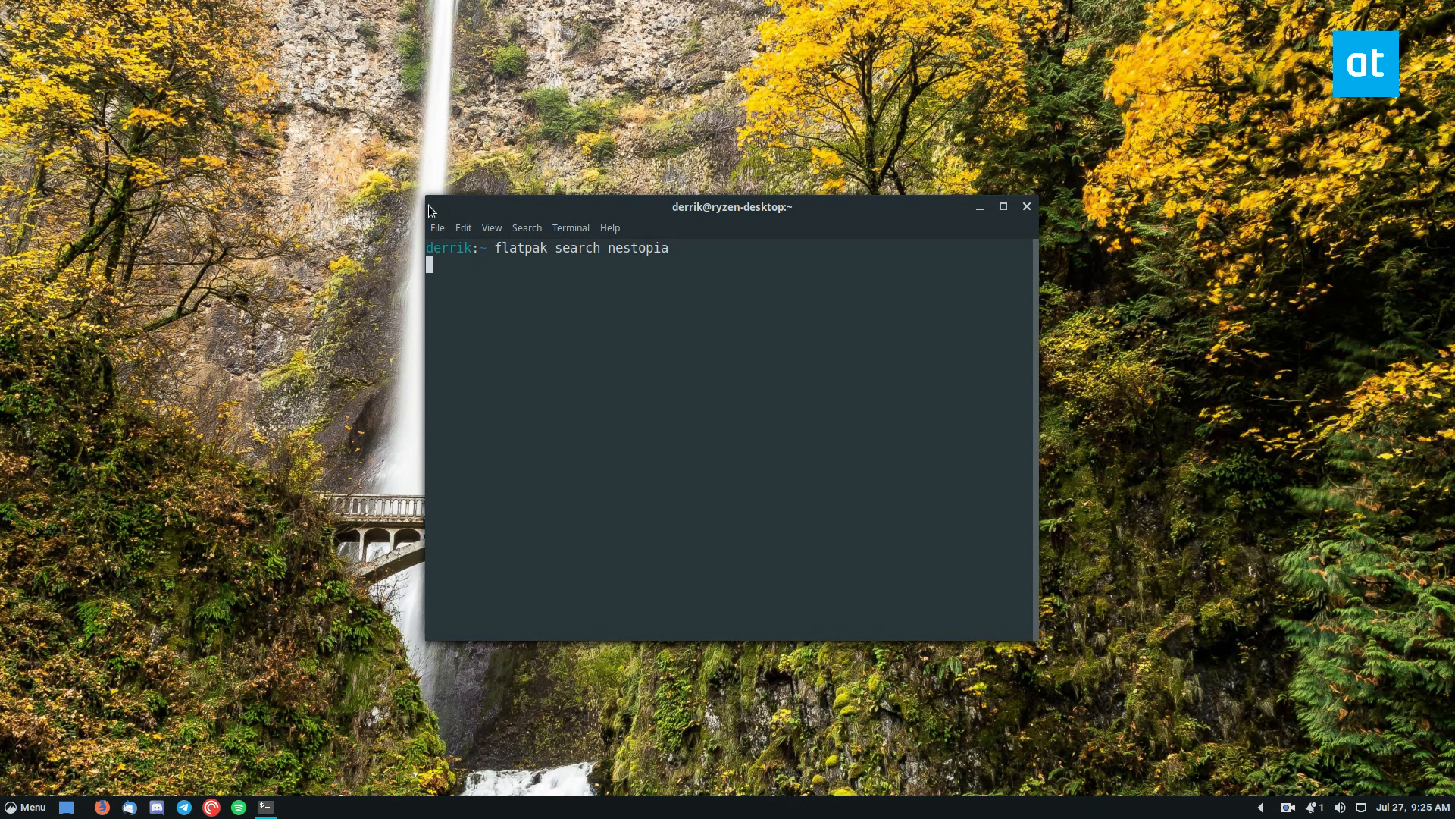
mouse_move(584, 172)
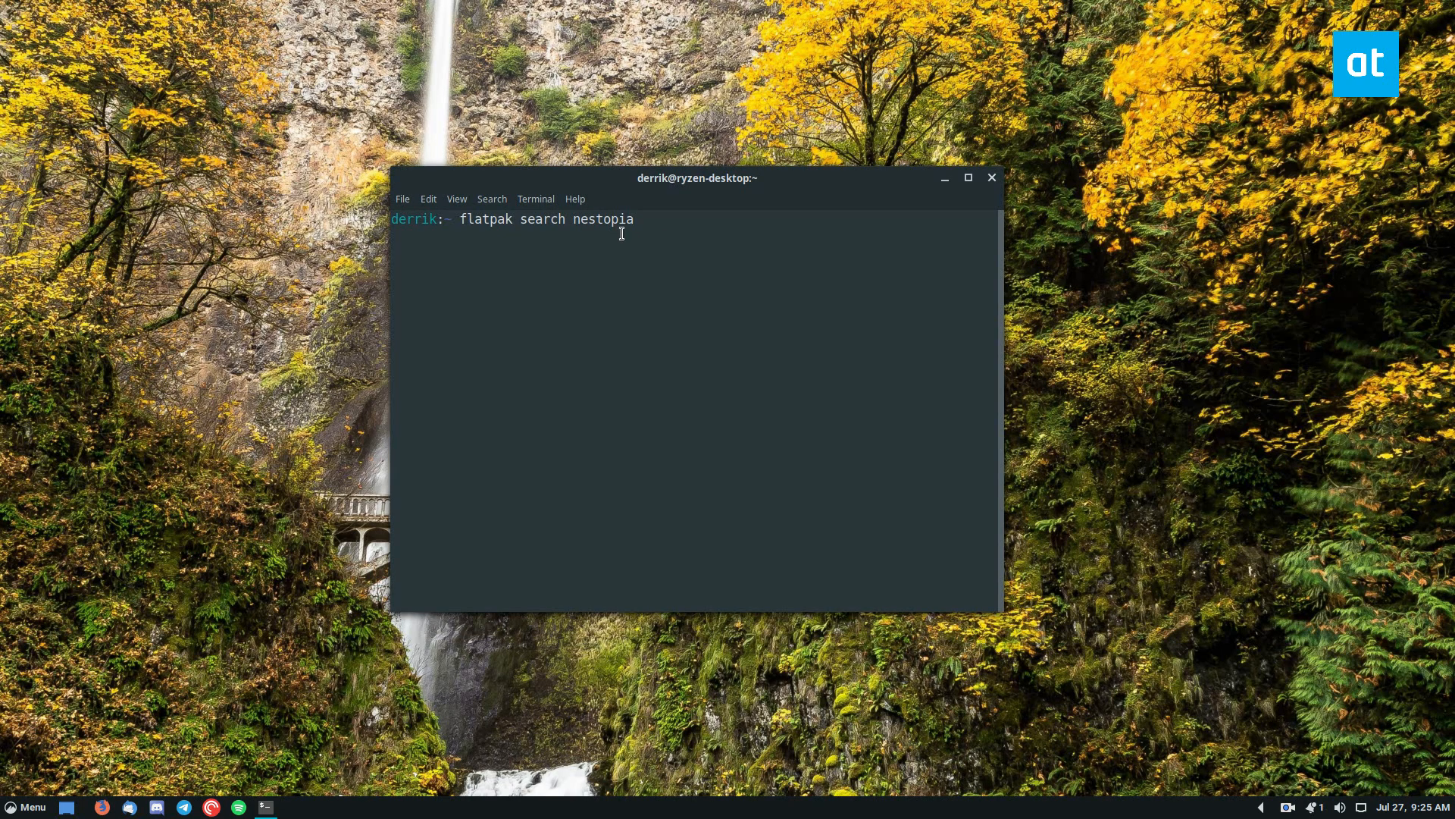
key("Return")
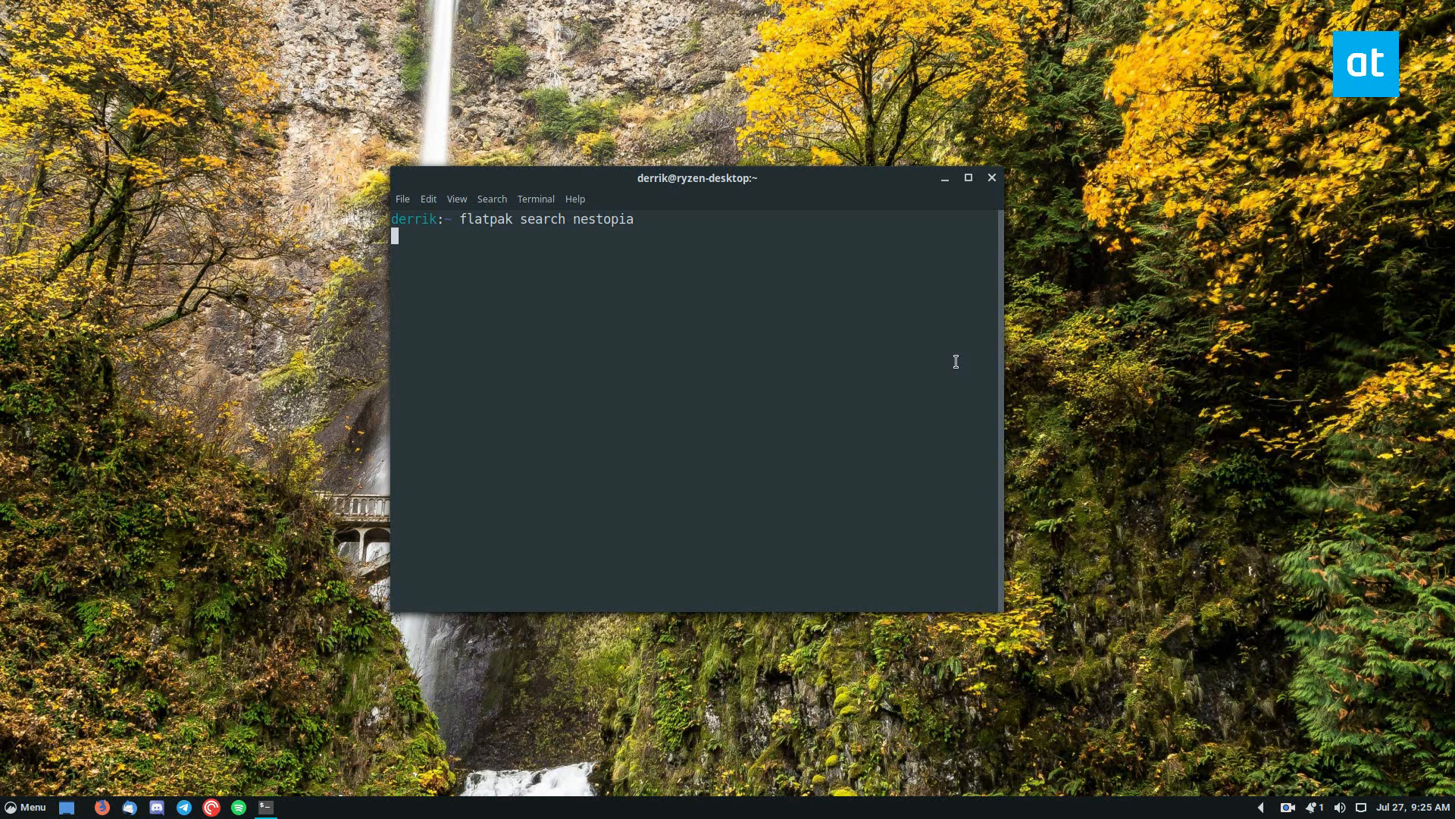
mouse_move(1192, 275)
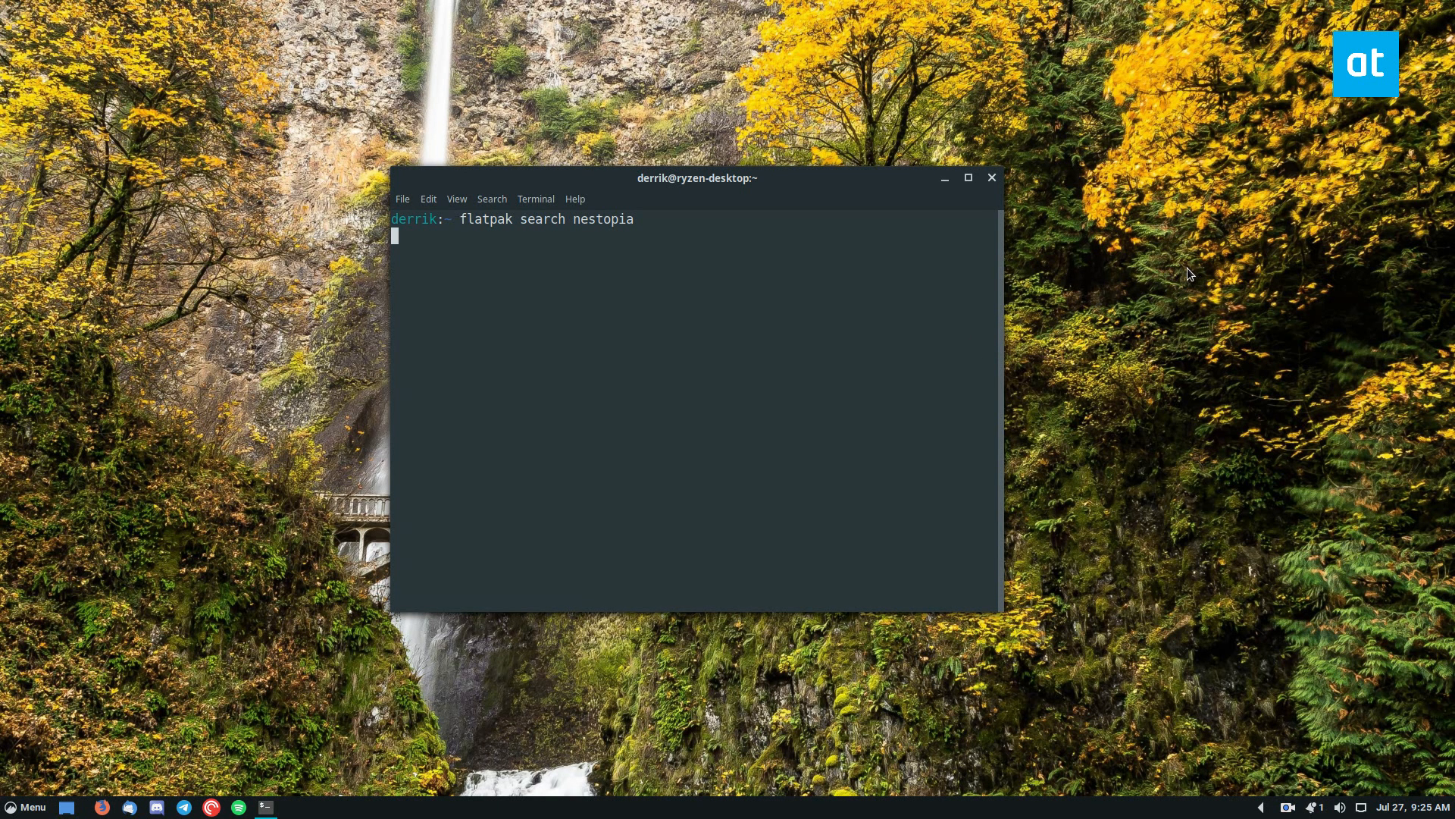
Step: Close the Terminal and launch Nestopia UE from the applications menu
left_click(990, 177)
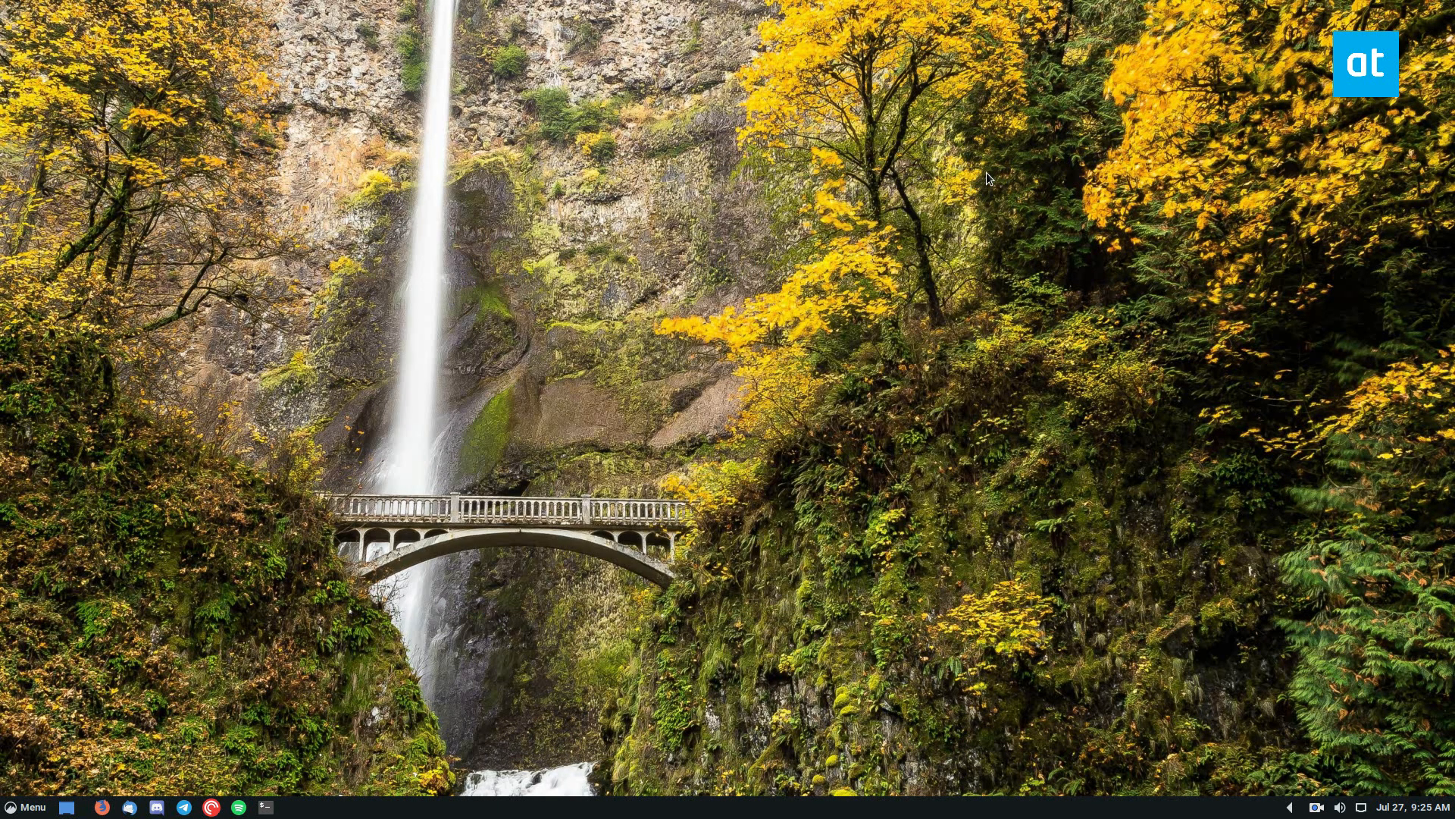
left_click(26, 806)
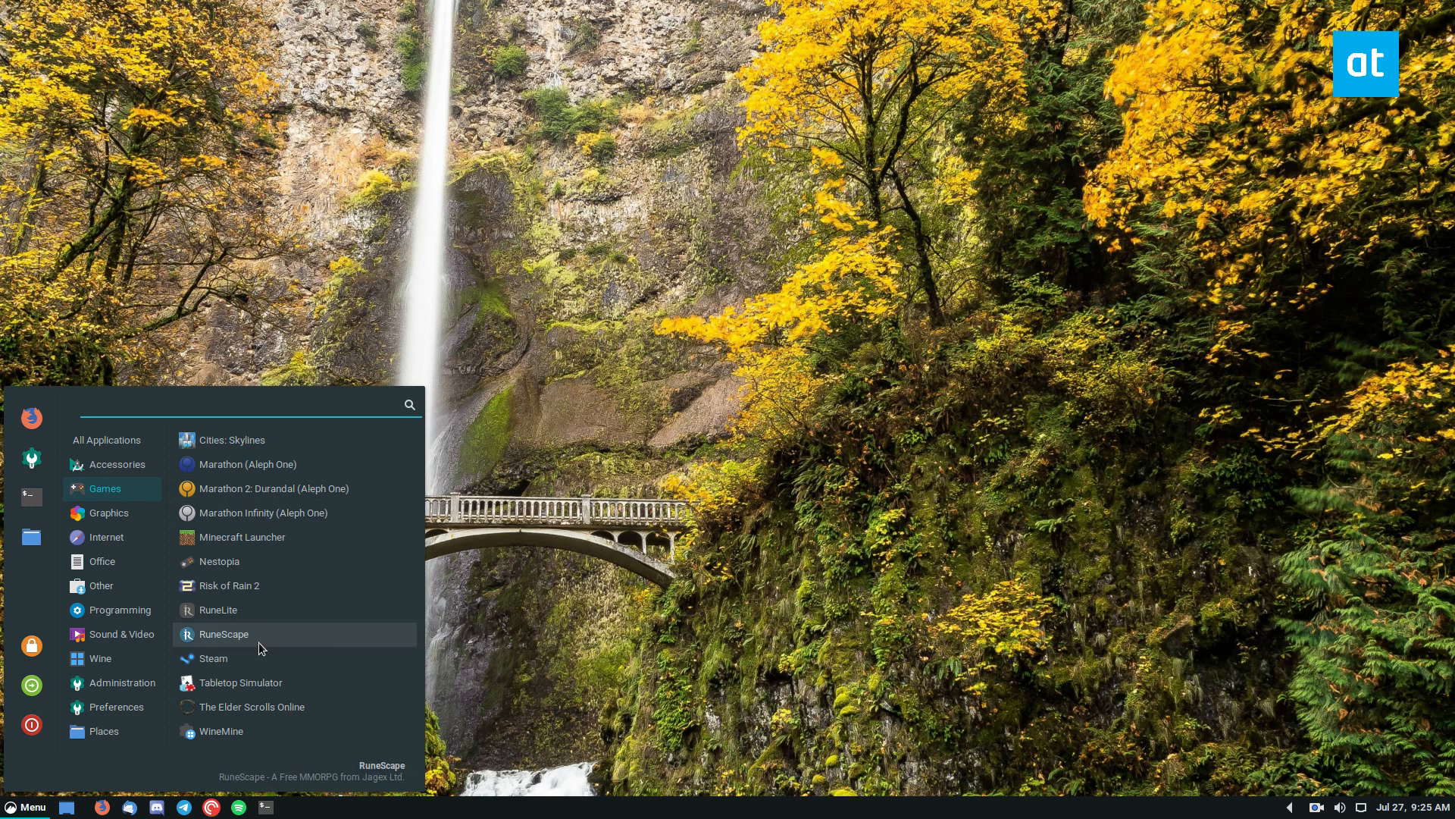
left_click(218, 561)
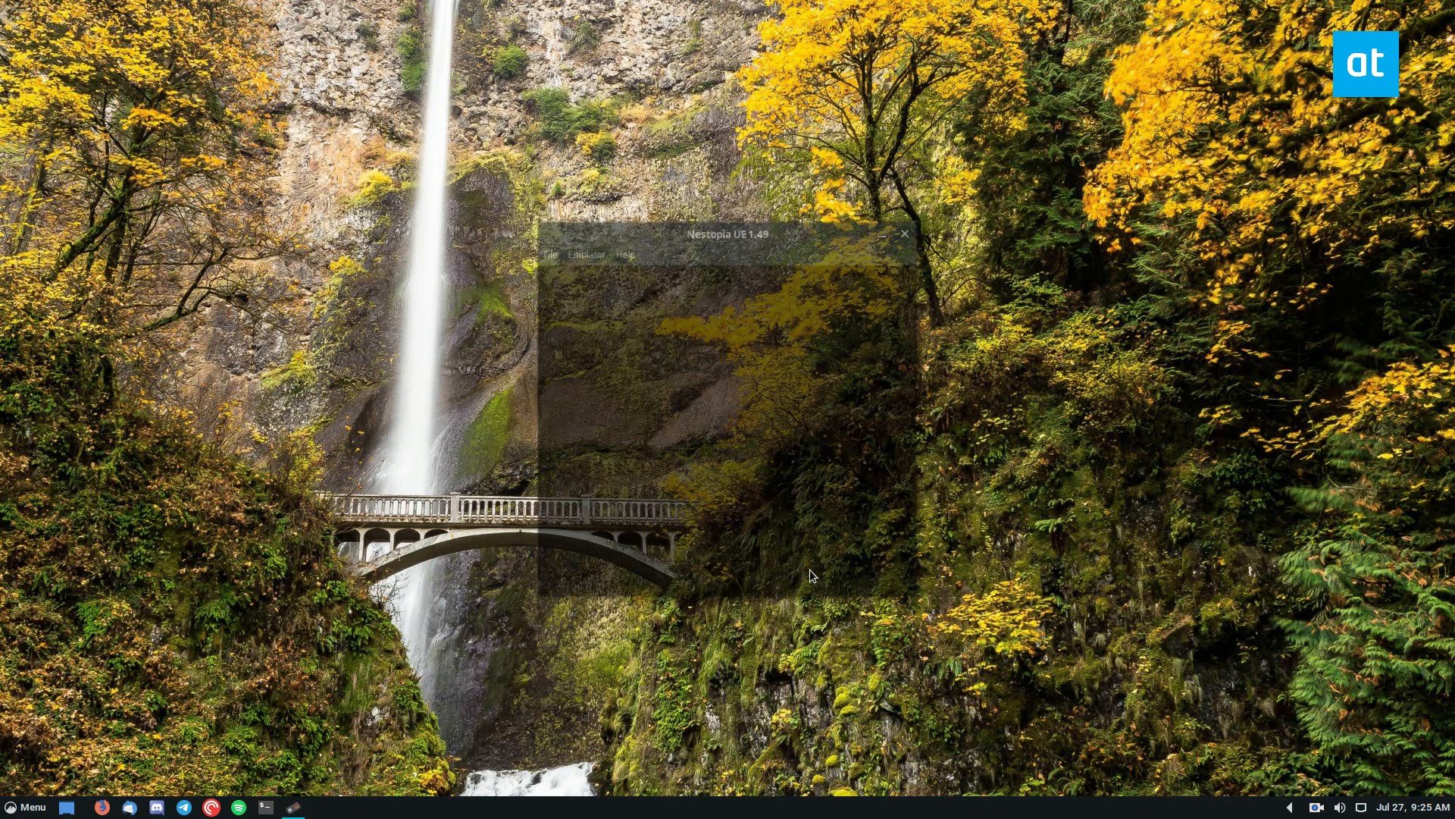
Step: Load the Super Mario Bros (E).zip ROM from Downloads so its title screen runs
left_click(546, 250)
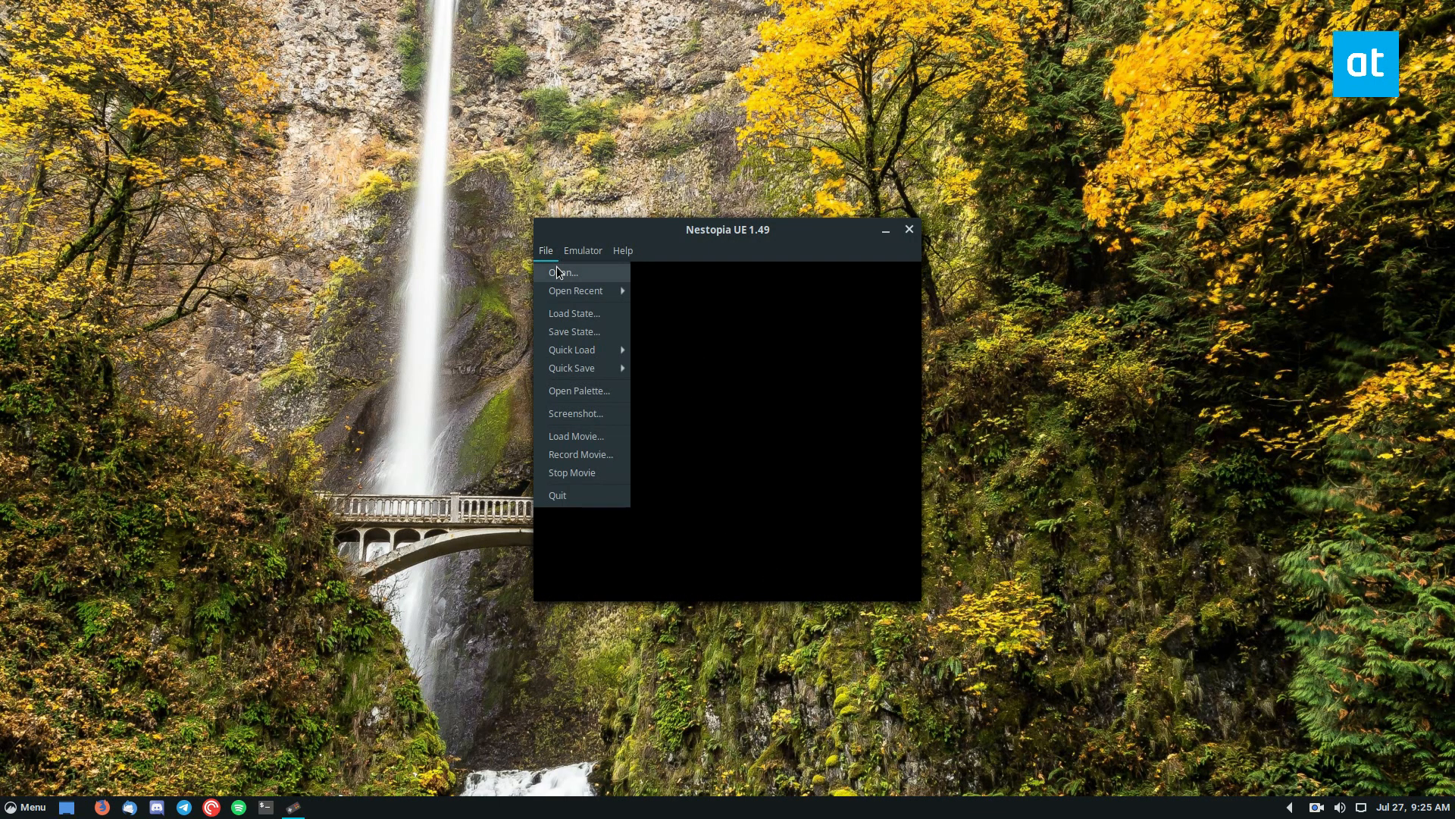
left_click(560, 271)
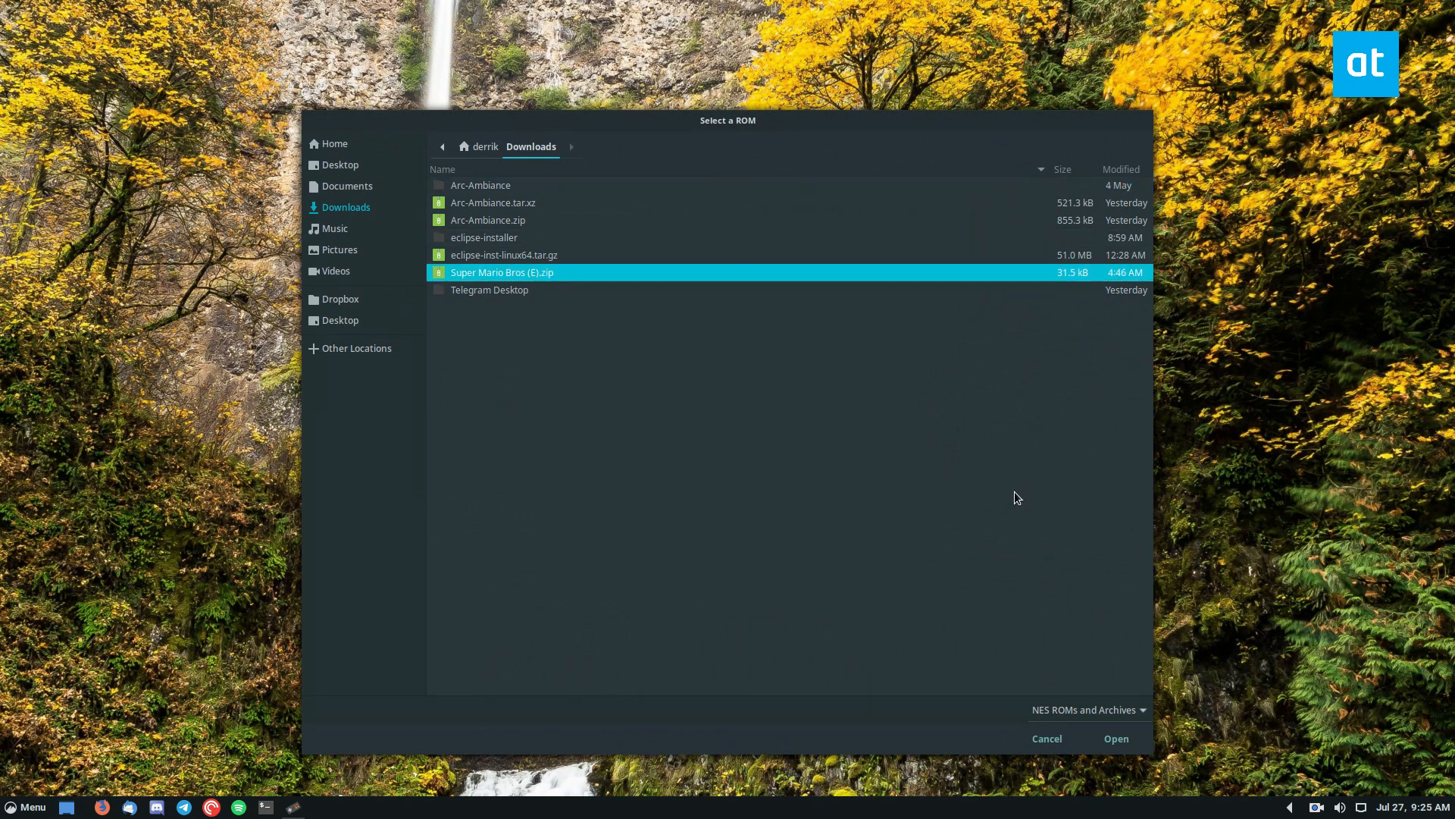
mouse_move(1117, 738)
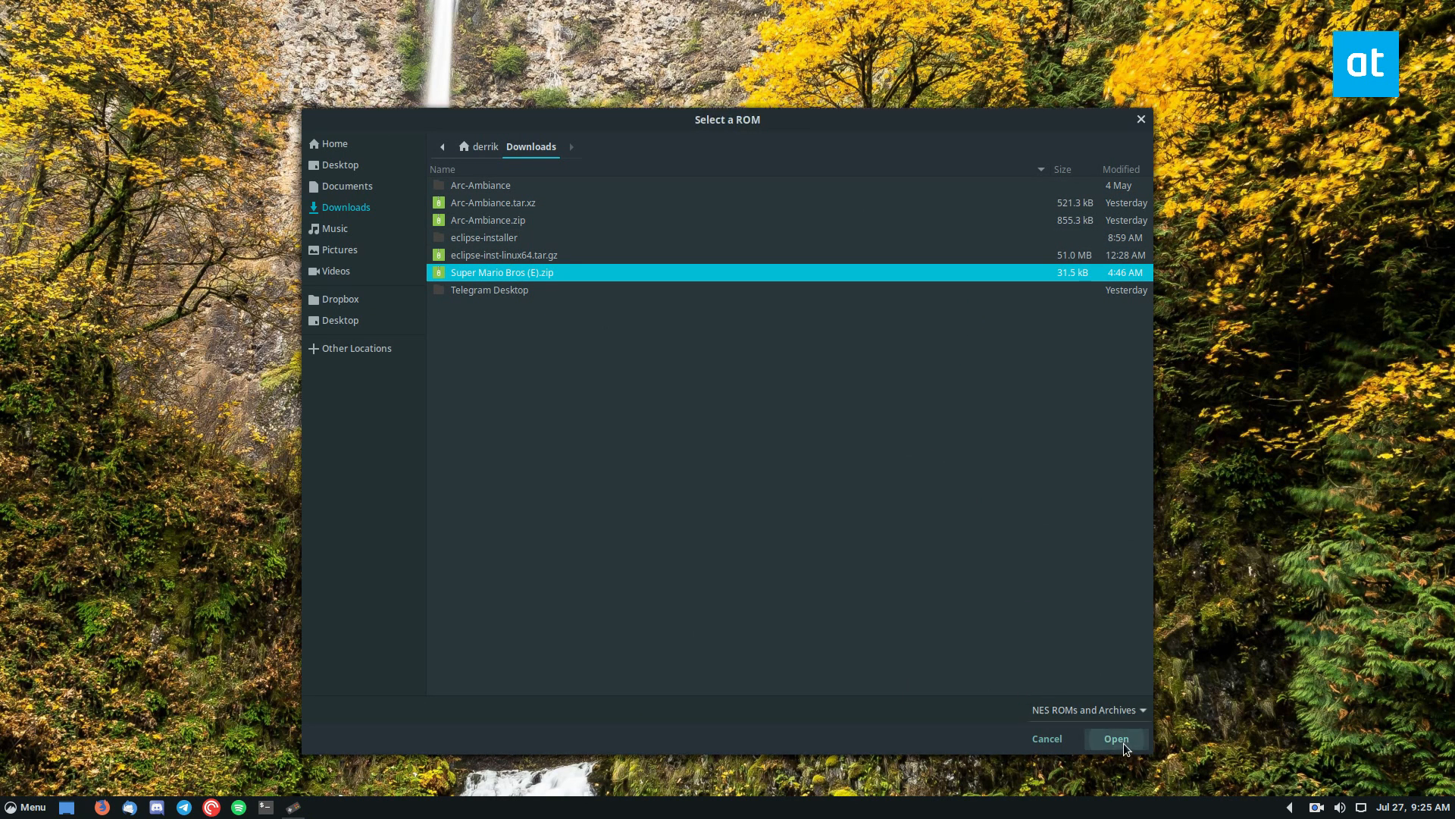
left_click(1117, 739)
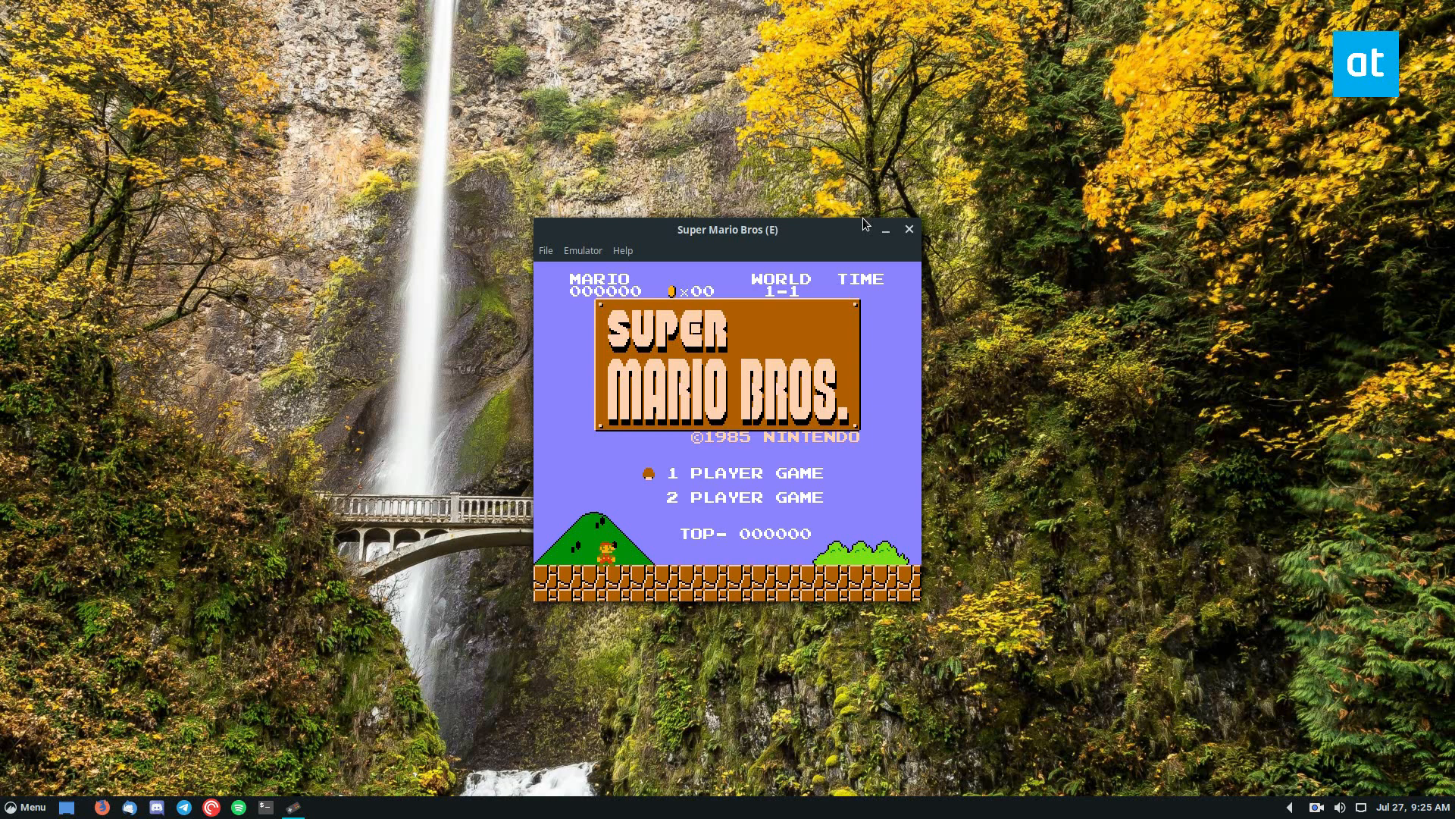
mouse_move(607, 251)
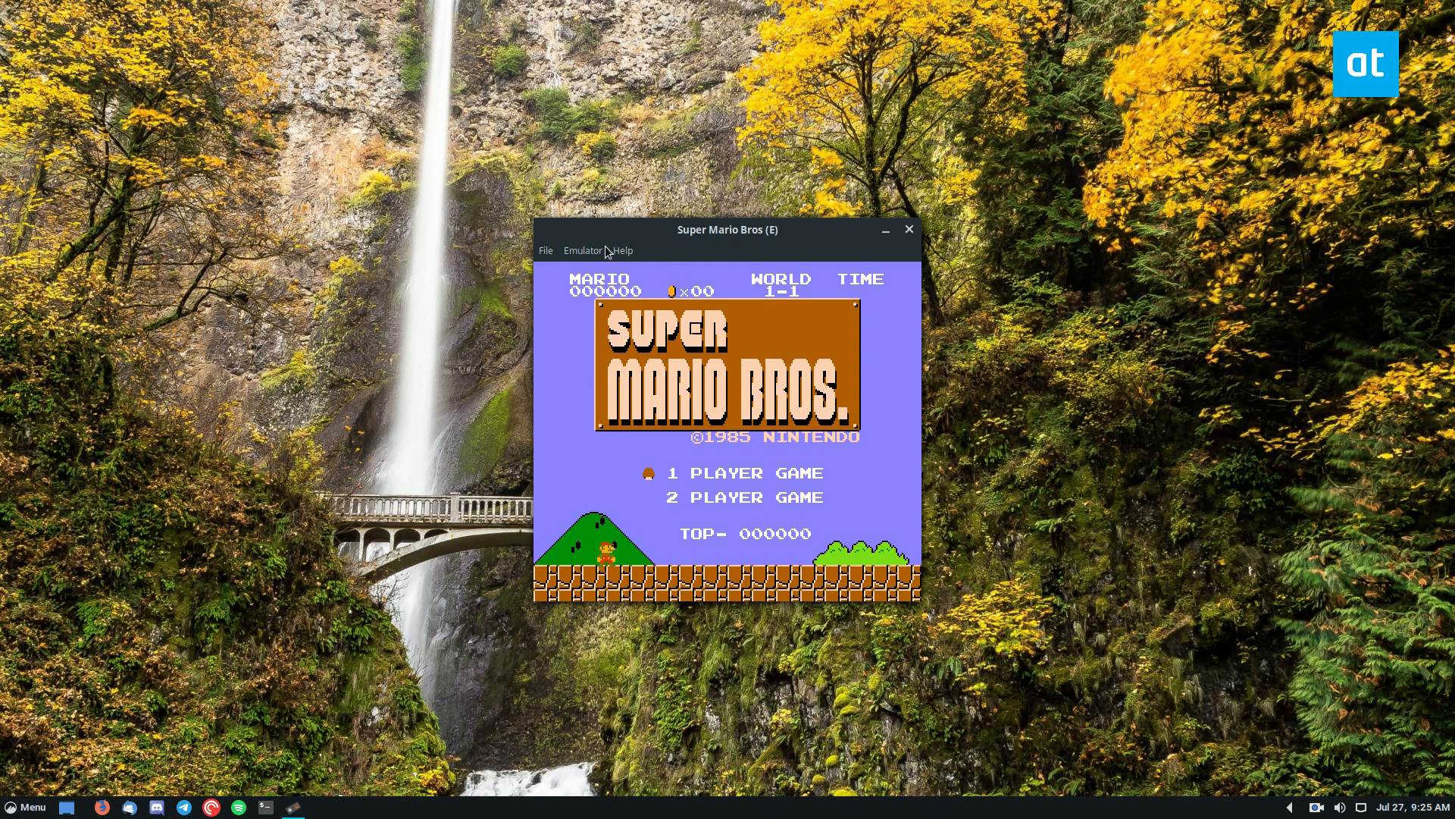
Step: Review the controller keyboard mappings under Emulator > Configuration > Input, then return to the game
left_click(582, 250)
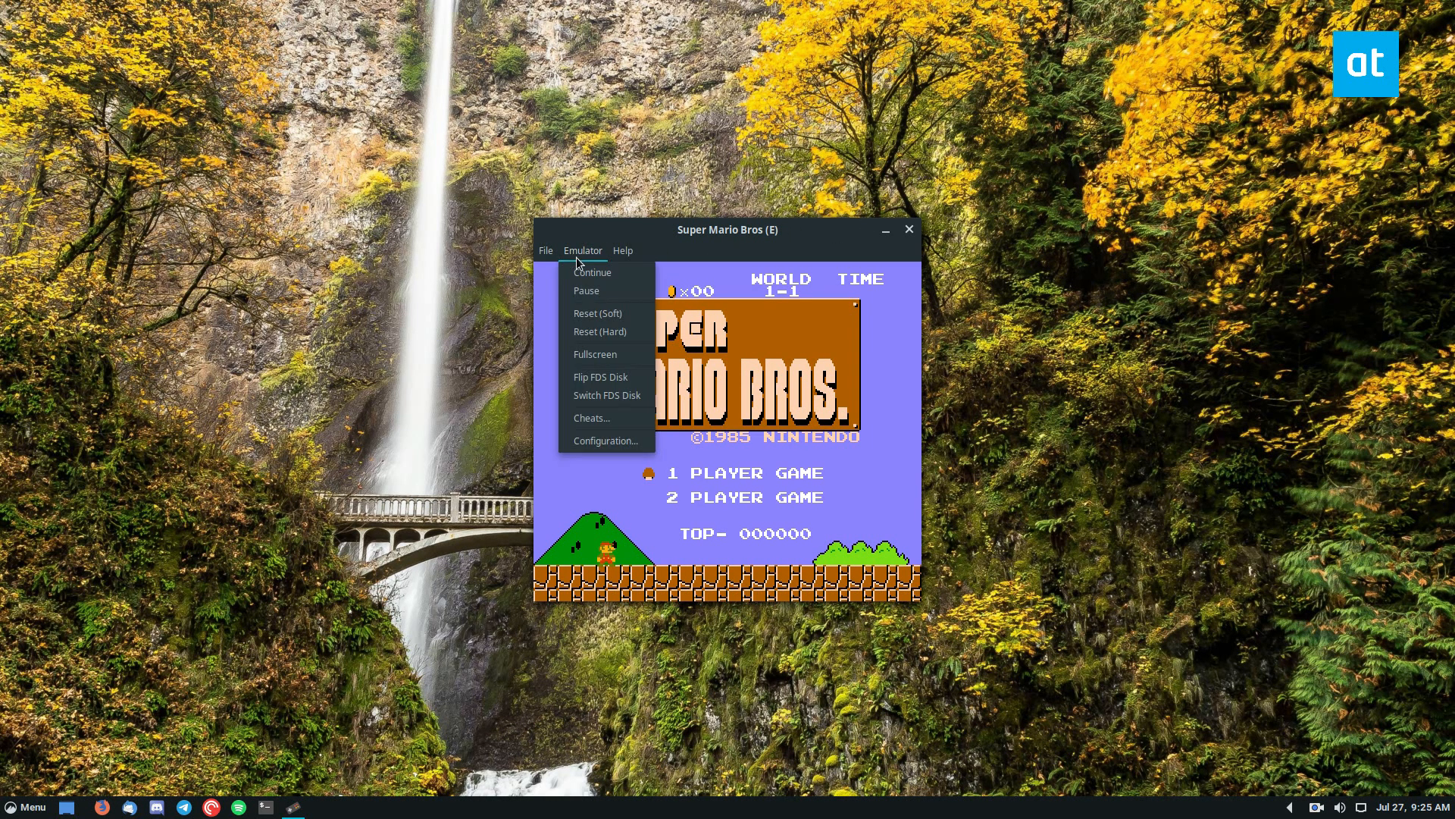
left_click(604, 440)
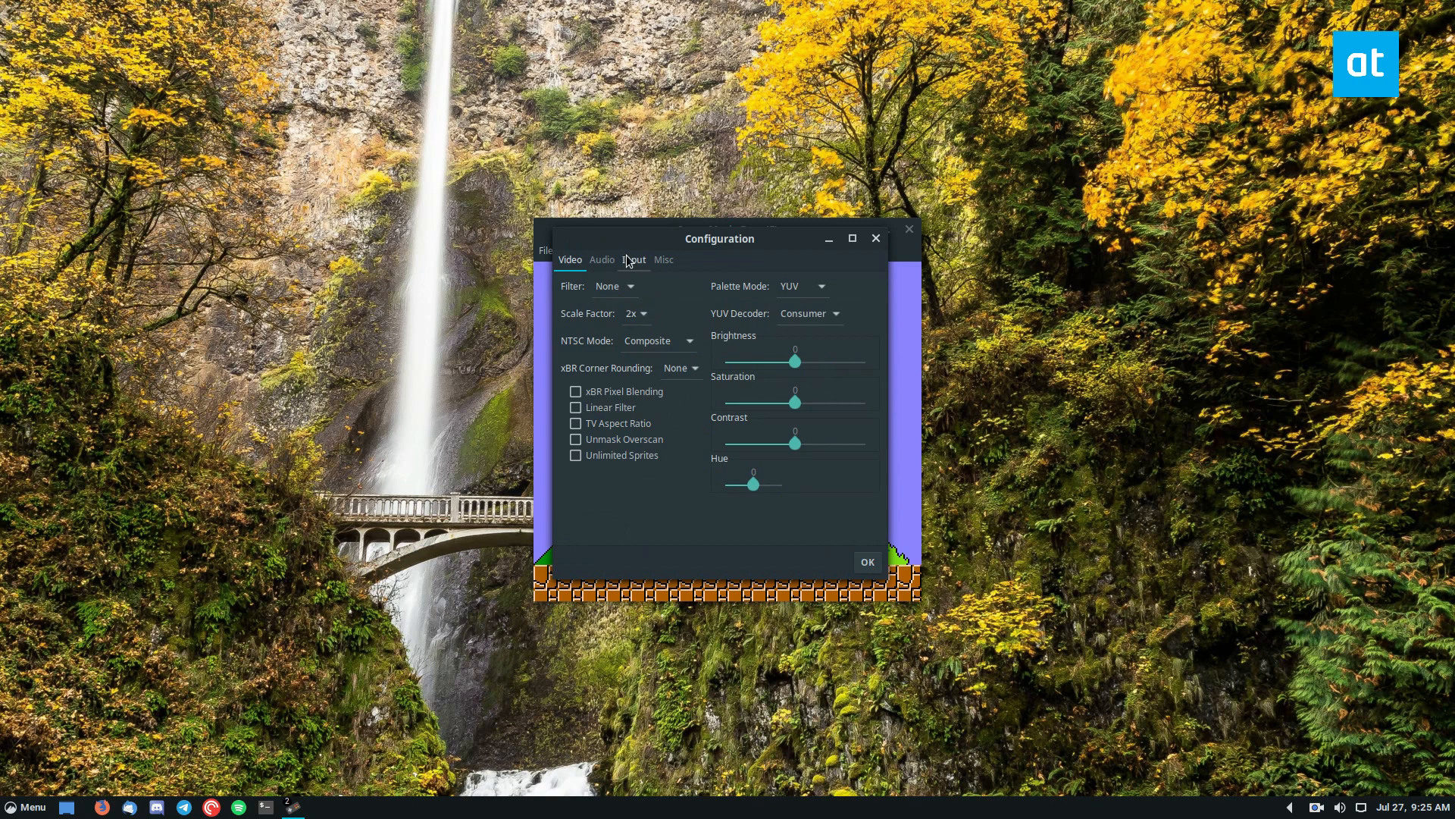
left_click(633, 259)
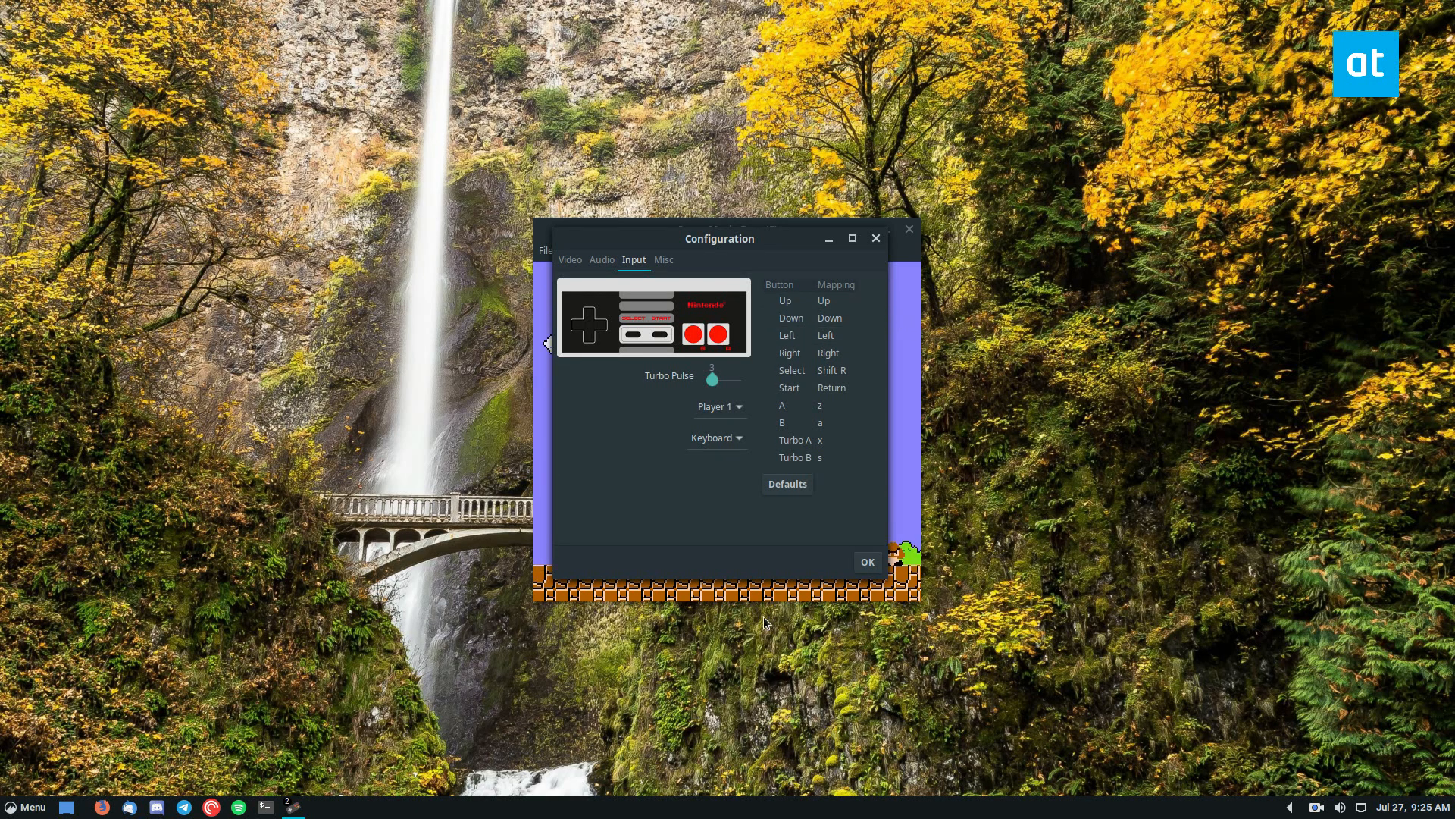
left_click(865, 561)
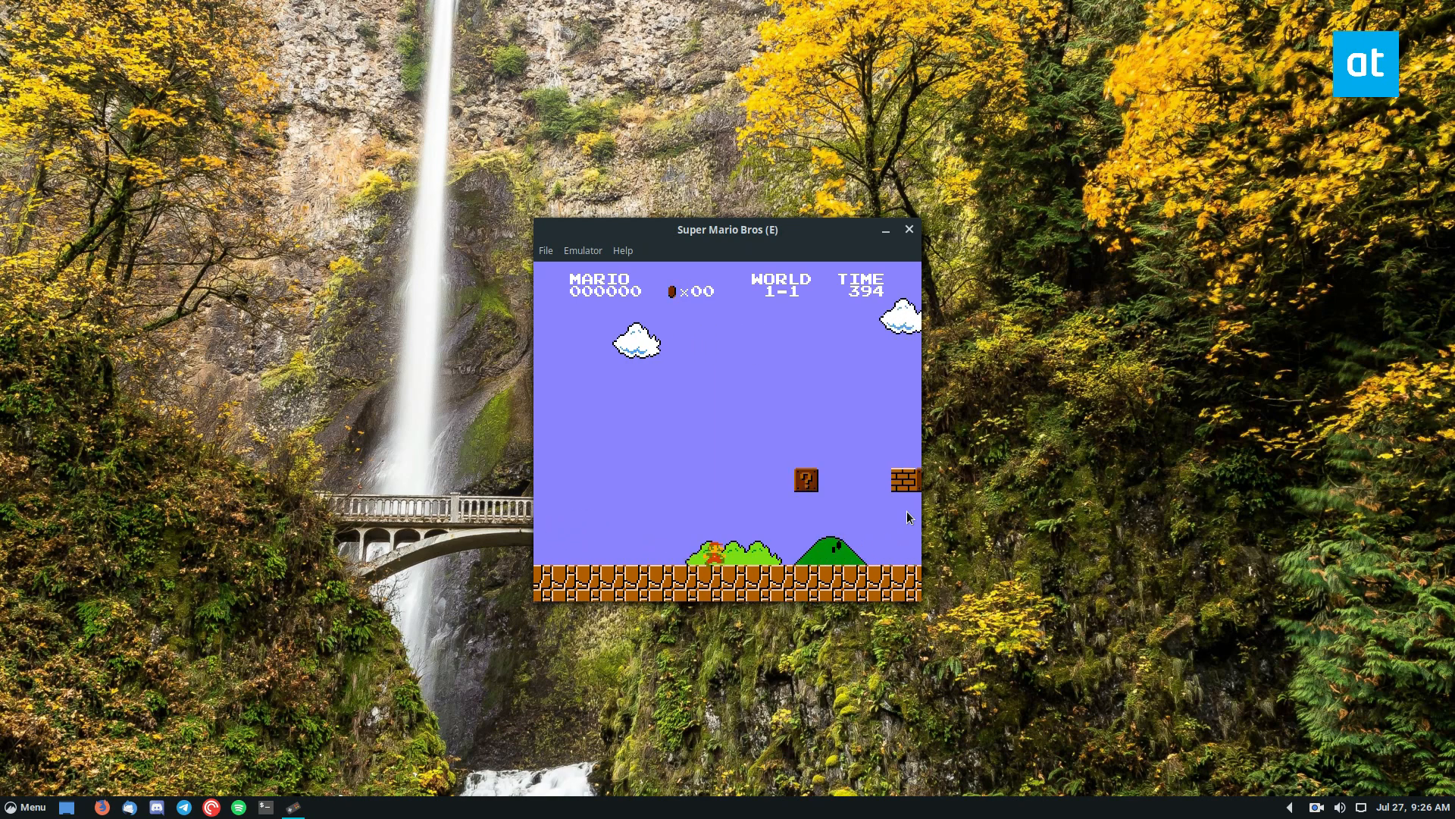
Step: Walk Mario right in World 1-1, then reopen and close the Configuration settings
key("Right")
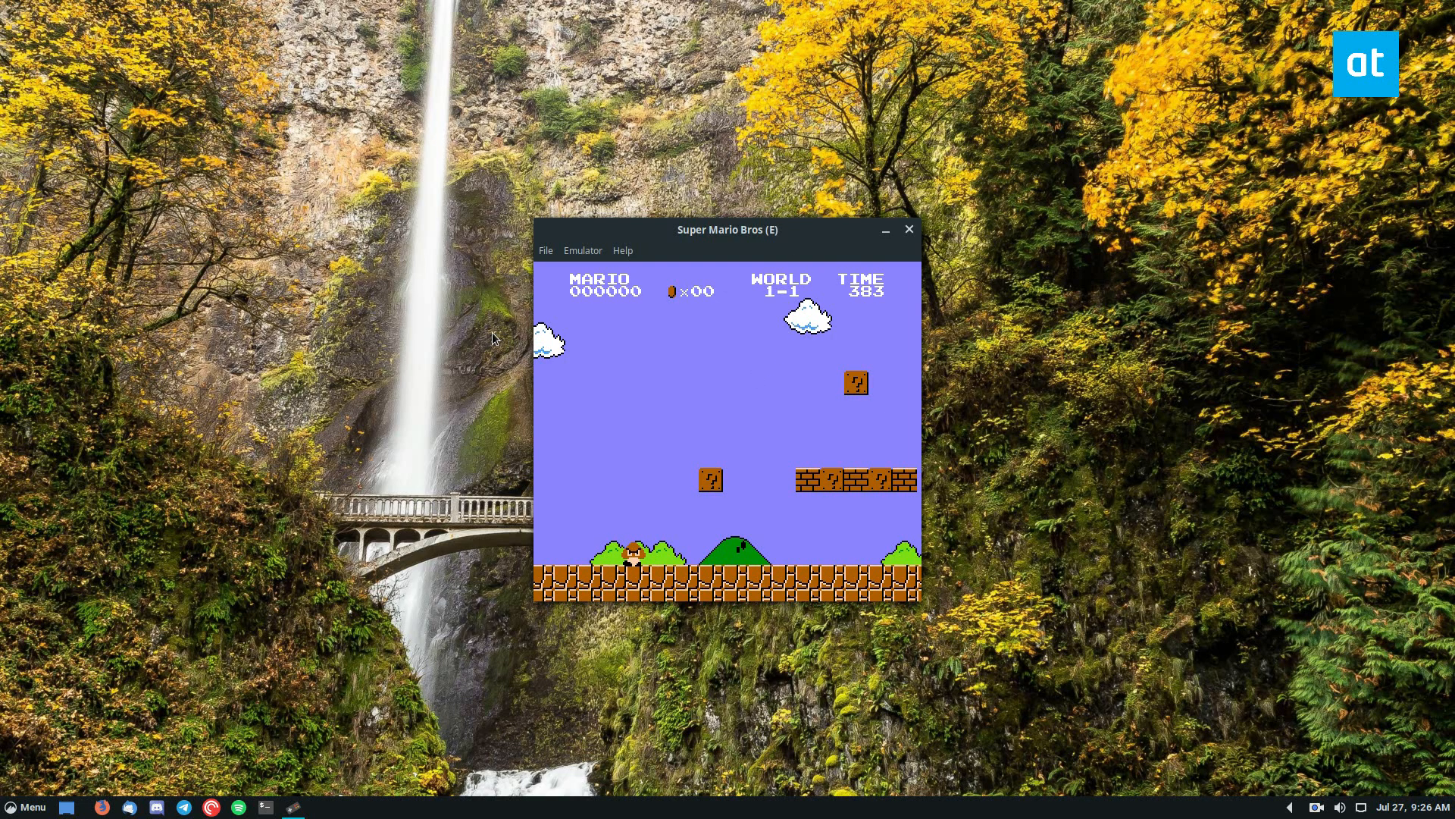
left_click(582, 250)
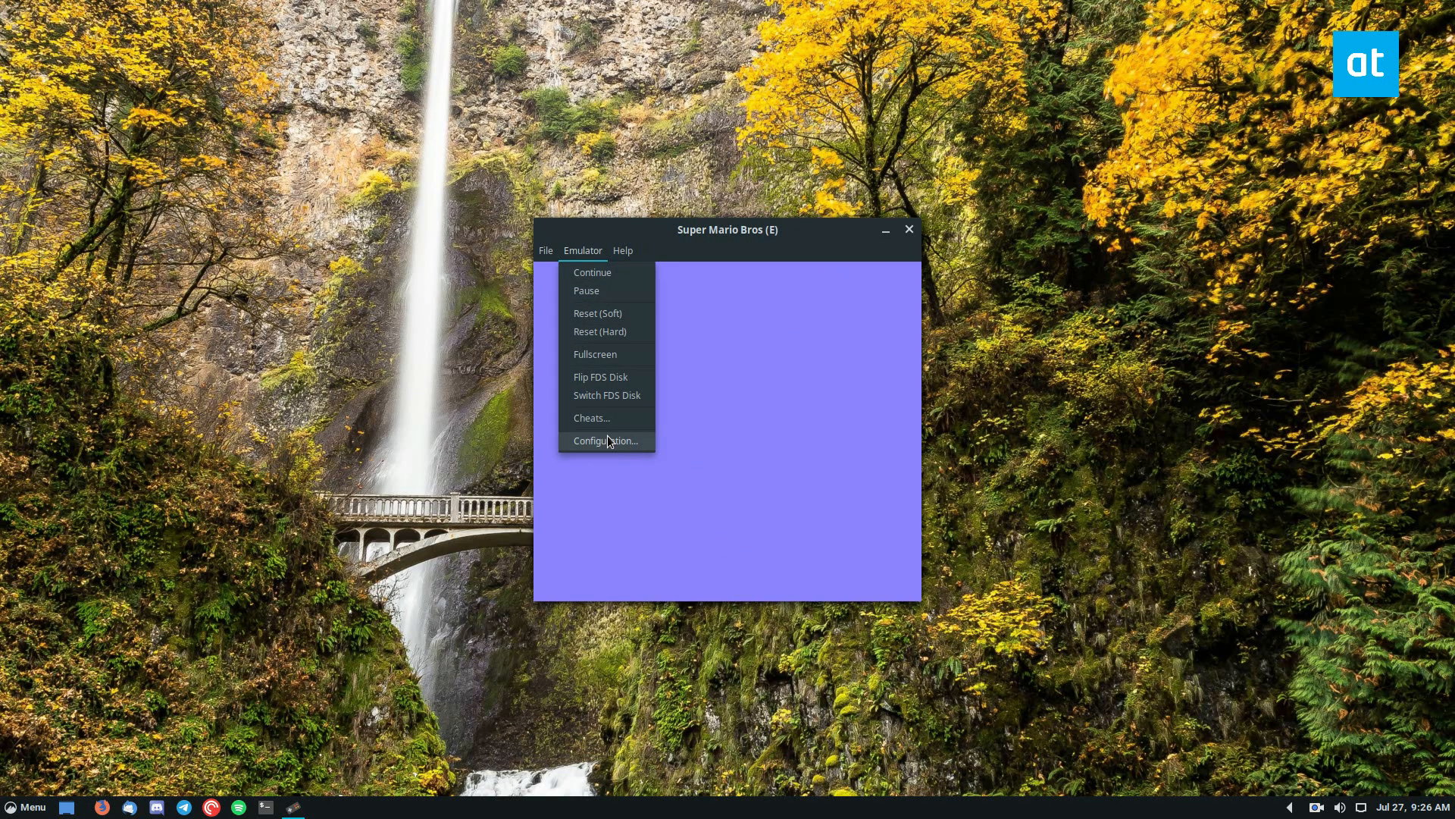
left_click(605, 439)
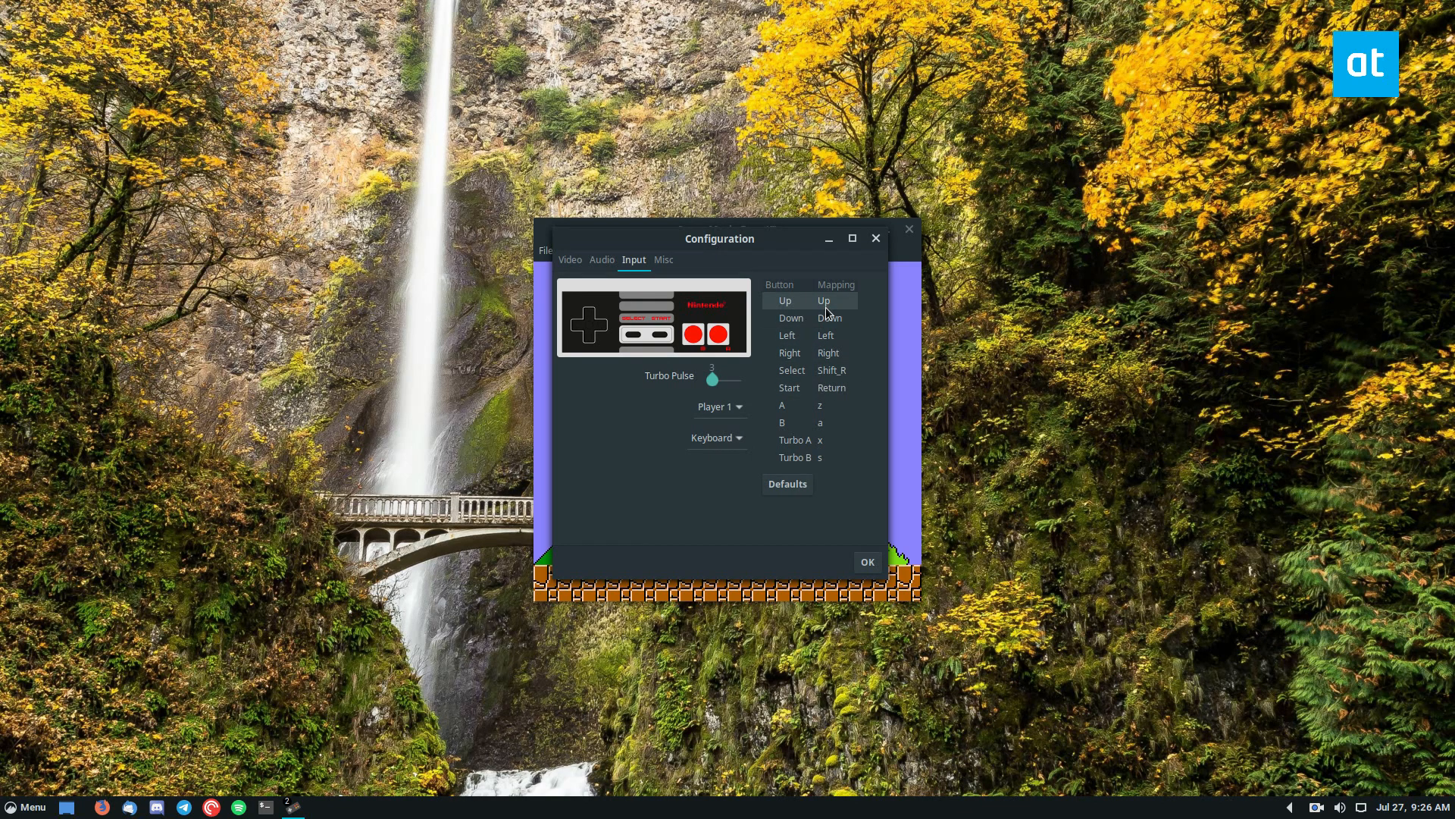
left_click(865, 561)
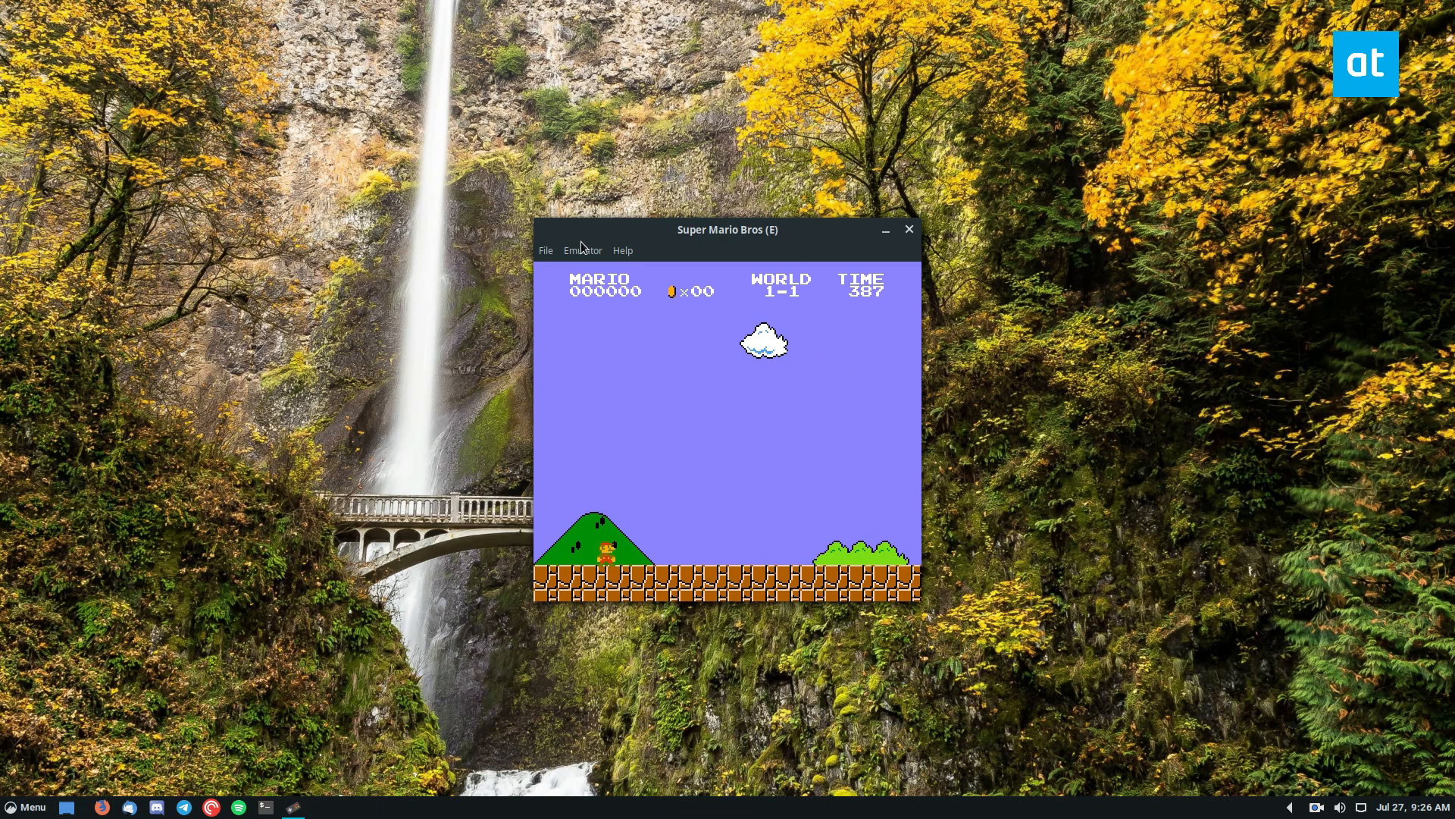
mouse_move(1123, 345)
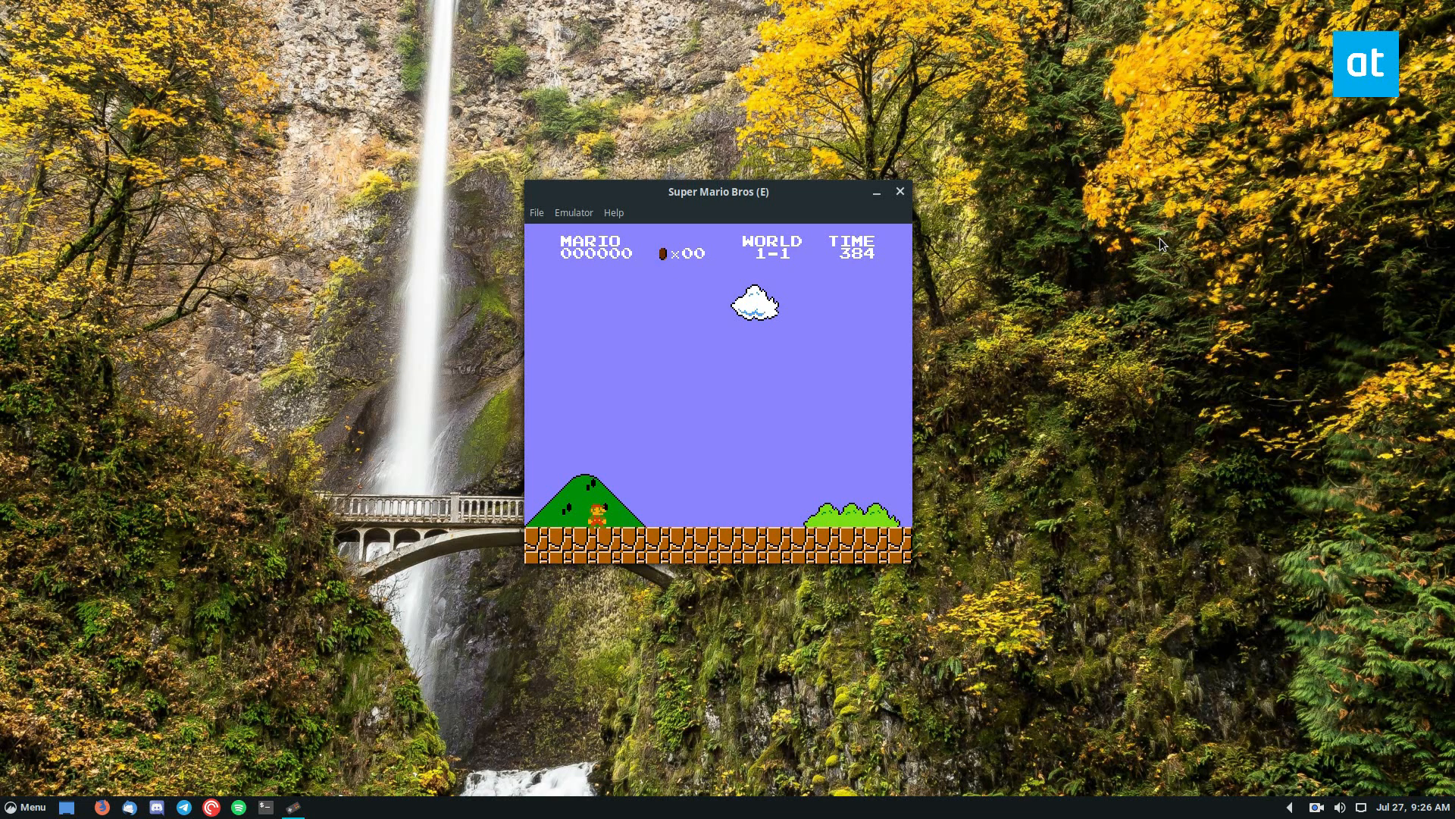
mouse_move(788, 166)
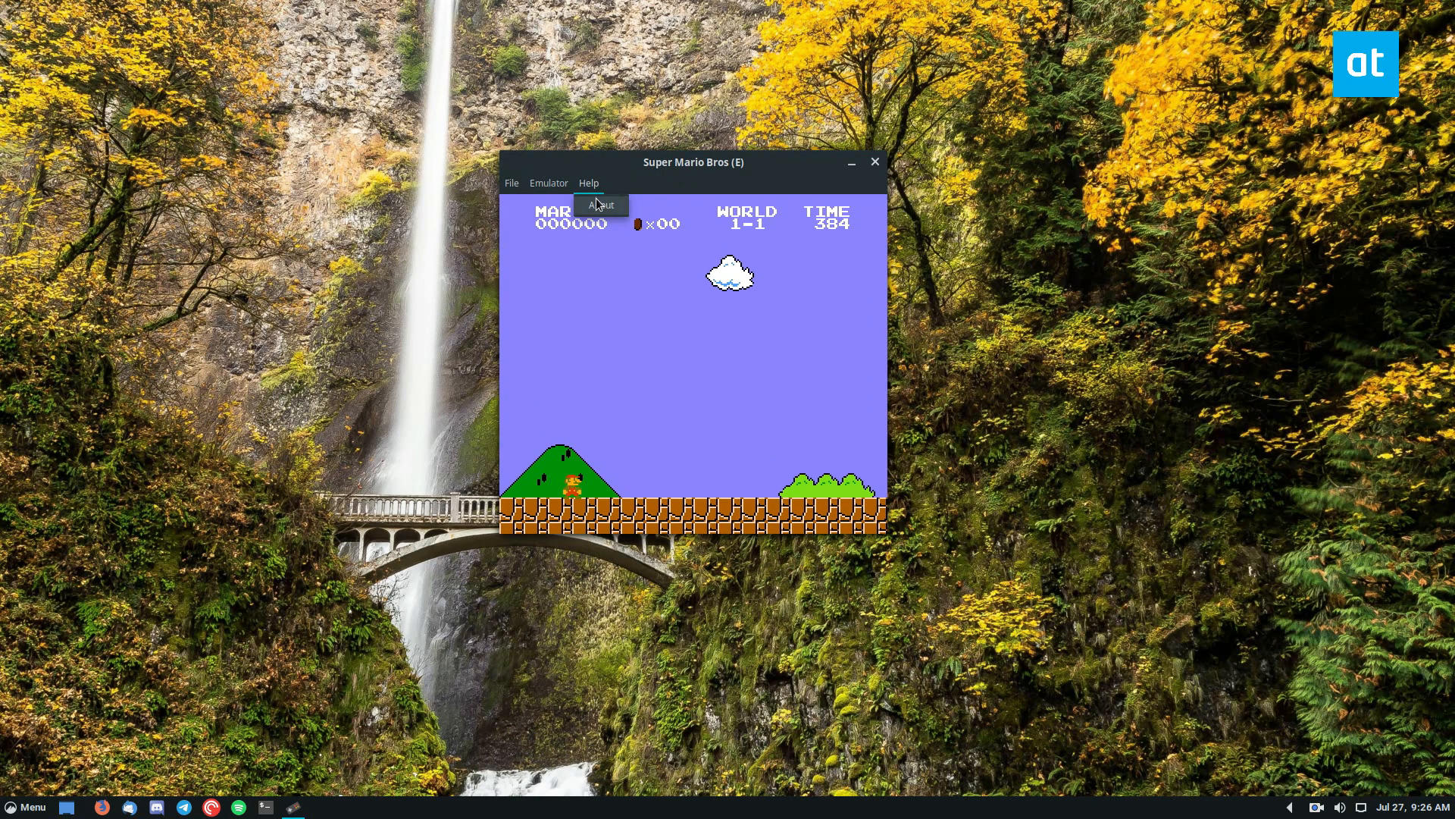
Step: Show the About dialog identifying Nestopia UE version 1.49
left_click(601, 204)
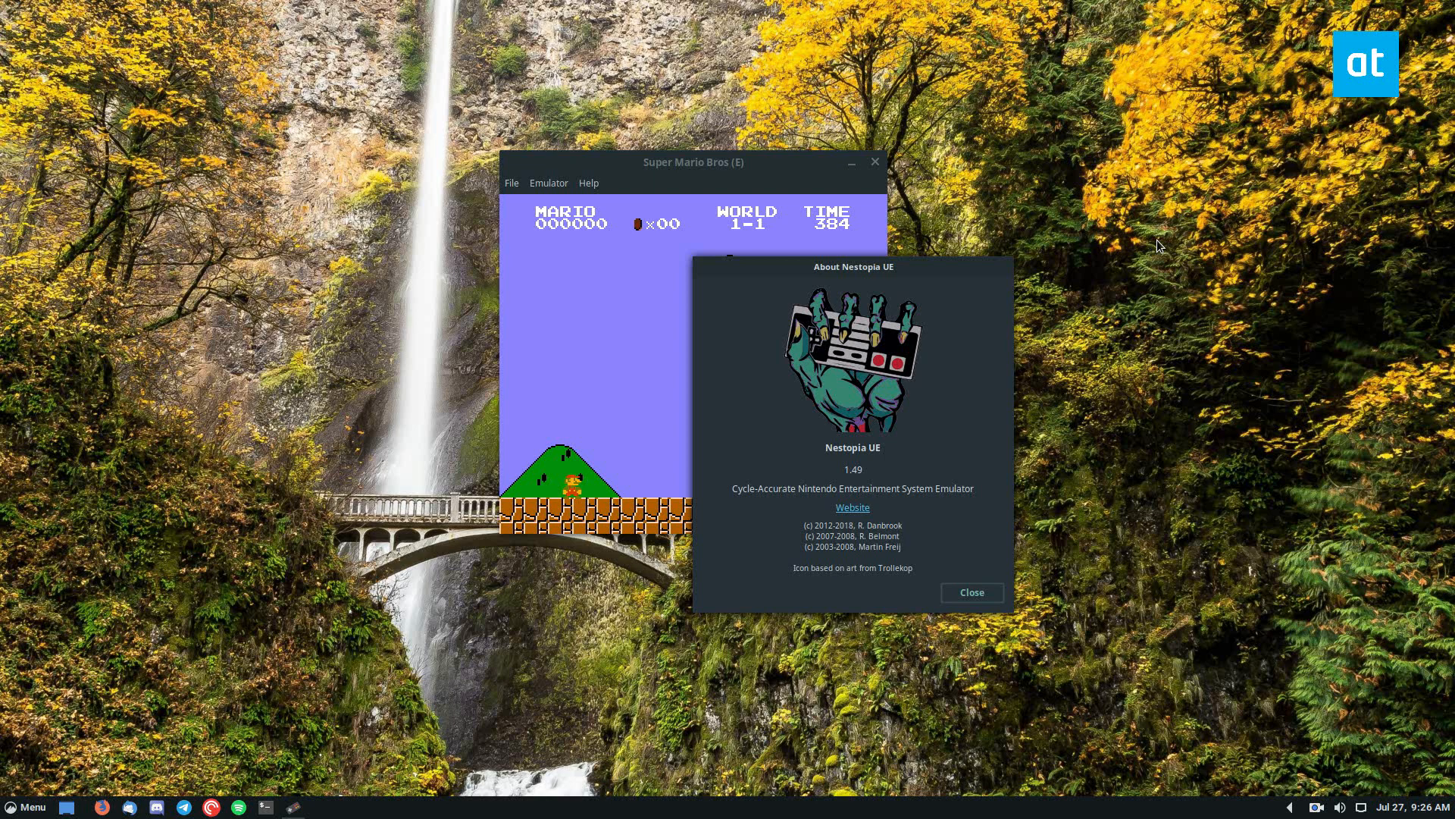
mouse_move(1280, 344)
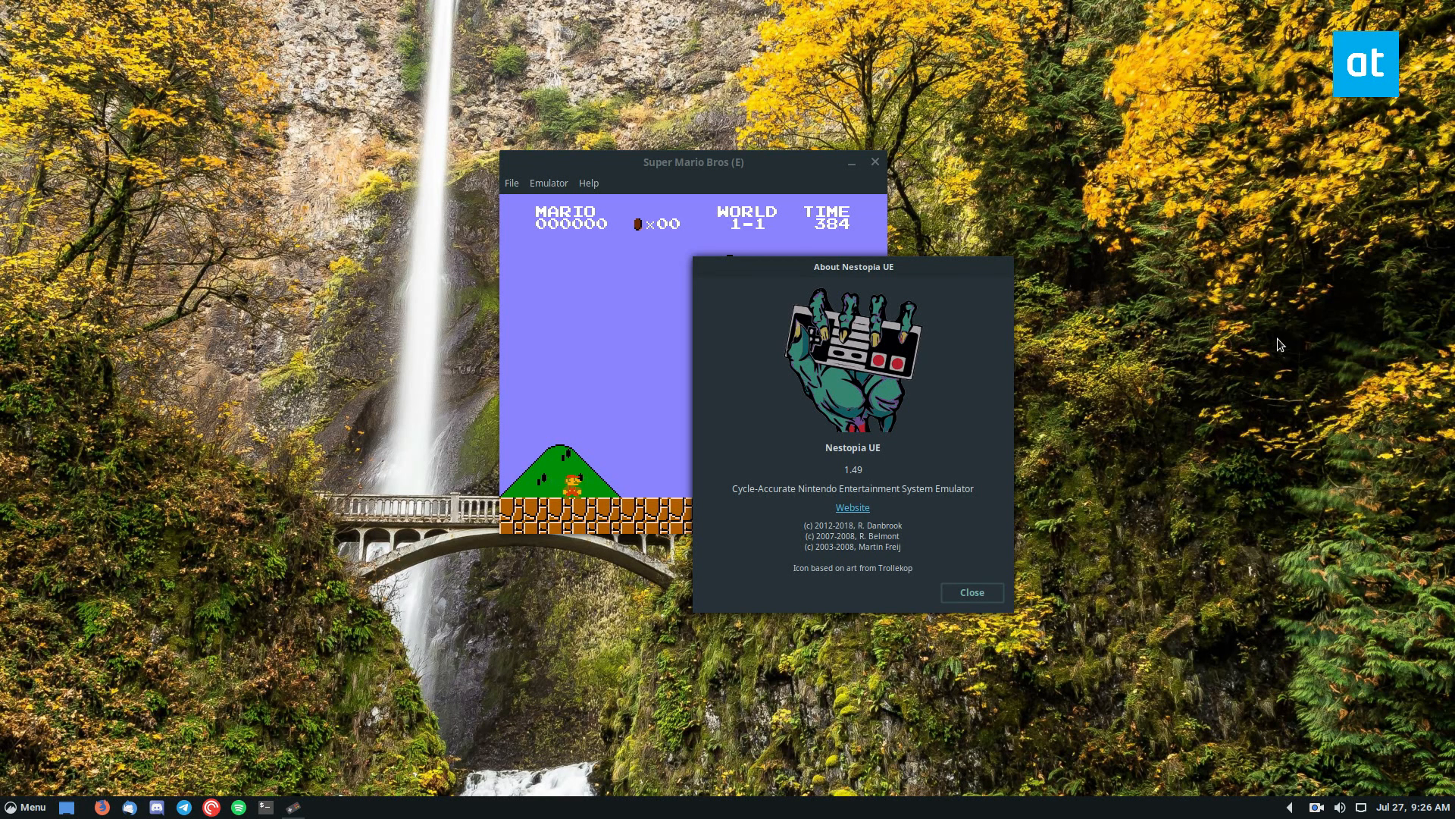
mouse_move(897, 284)
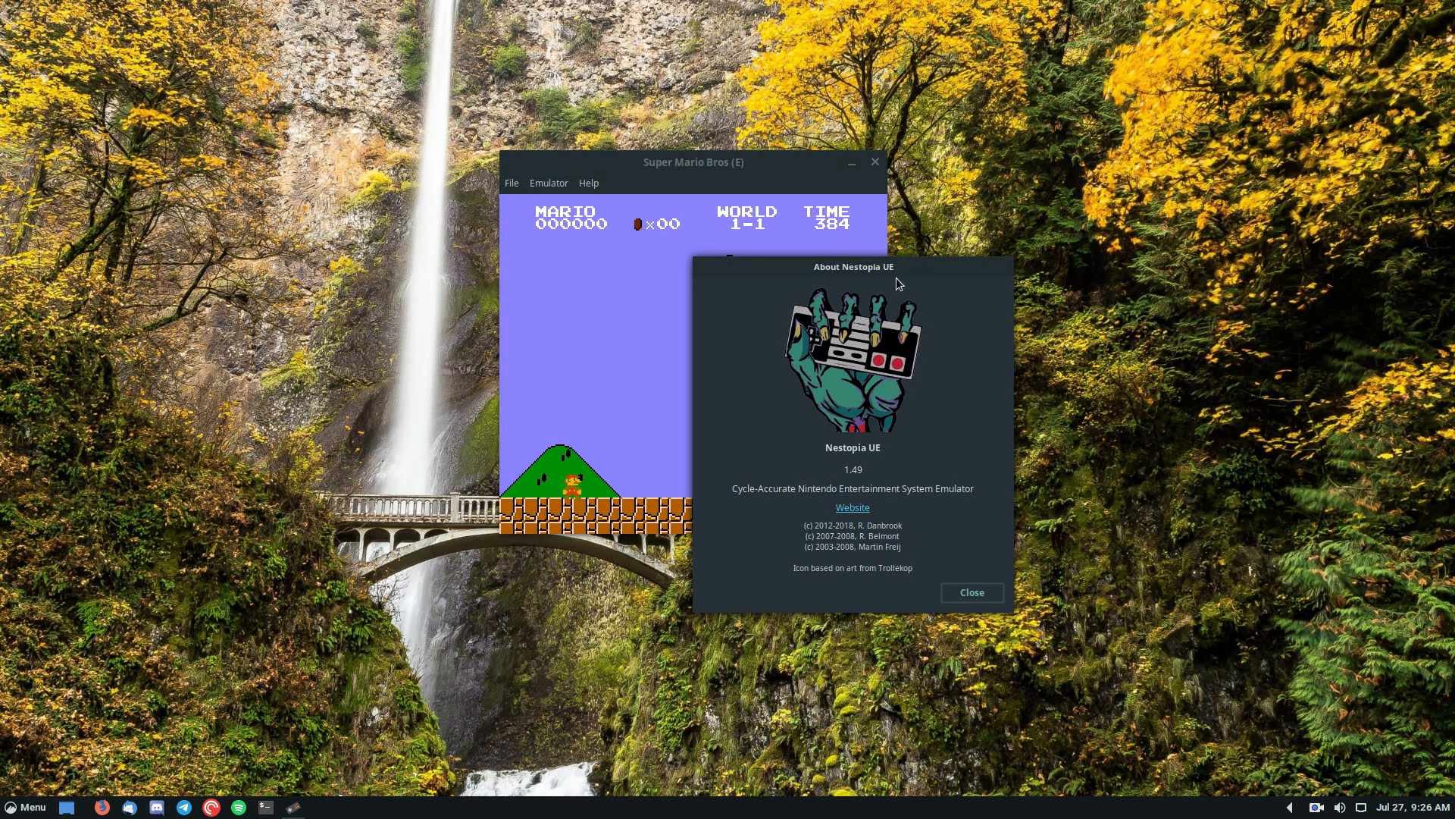